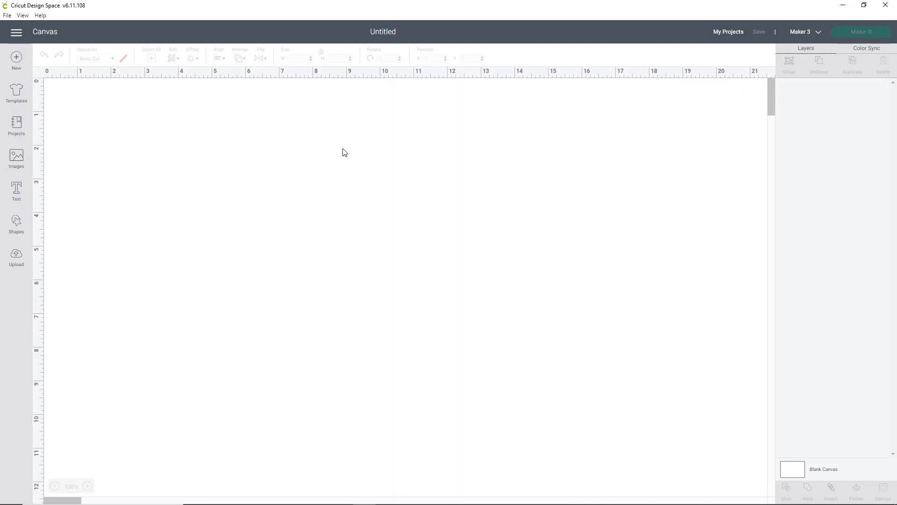
pyautogui.moveTo(16, 191)
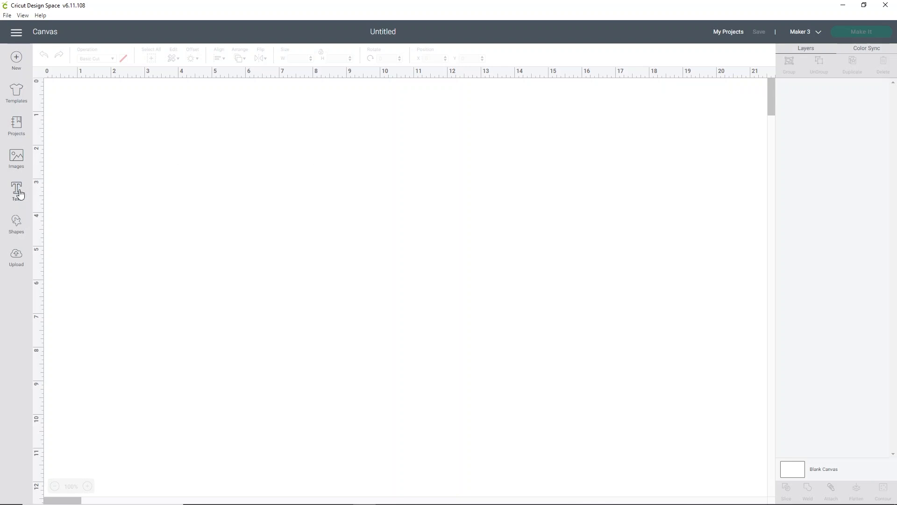
# - Create a text layer with 'Pink' on the first line and 'Blue' on the second
pyautogui.click(16, 192)
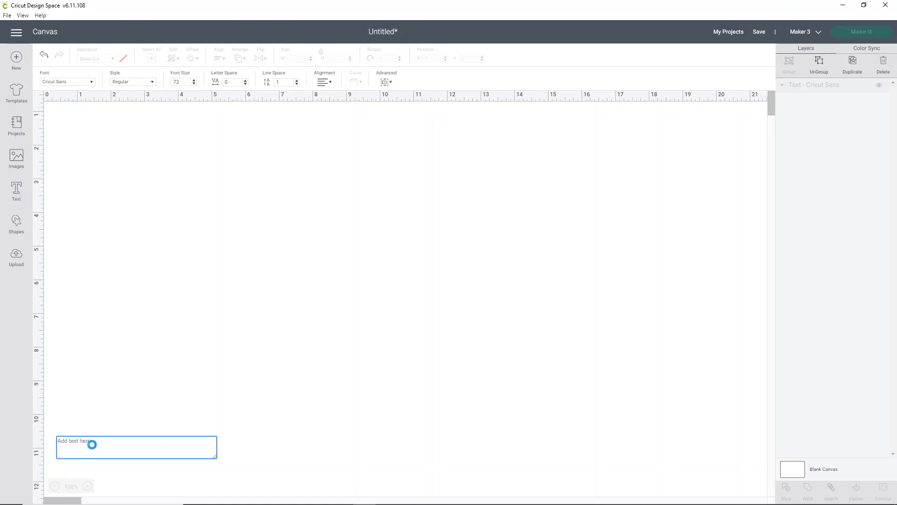
pyautogui.write('Pnk')
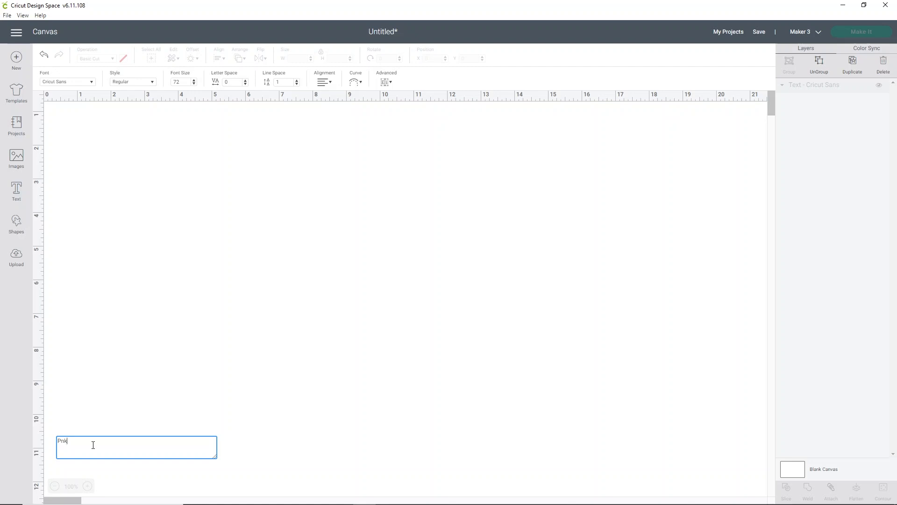
pyautogui.press('Backspace')
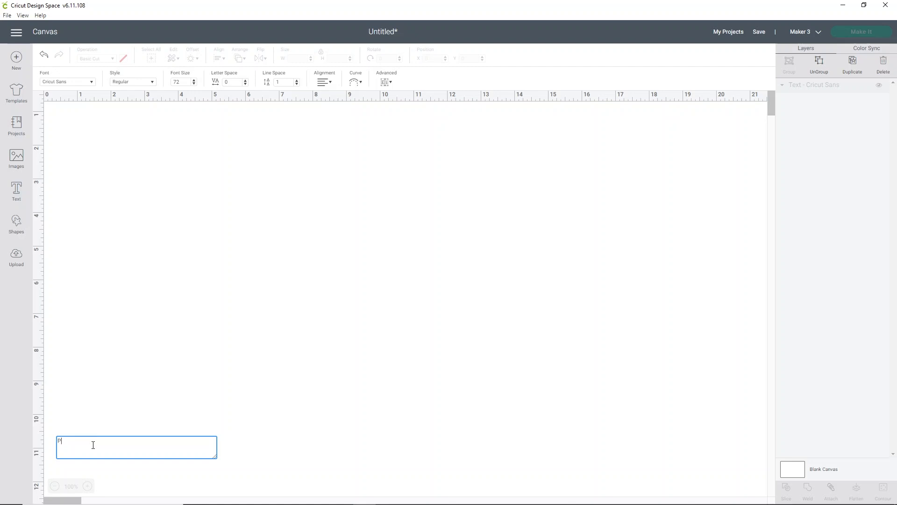
pyautogui.write('ink')
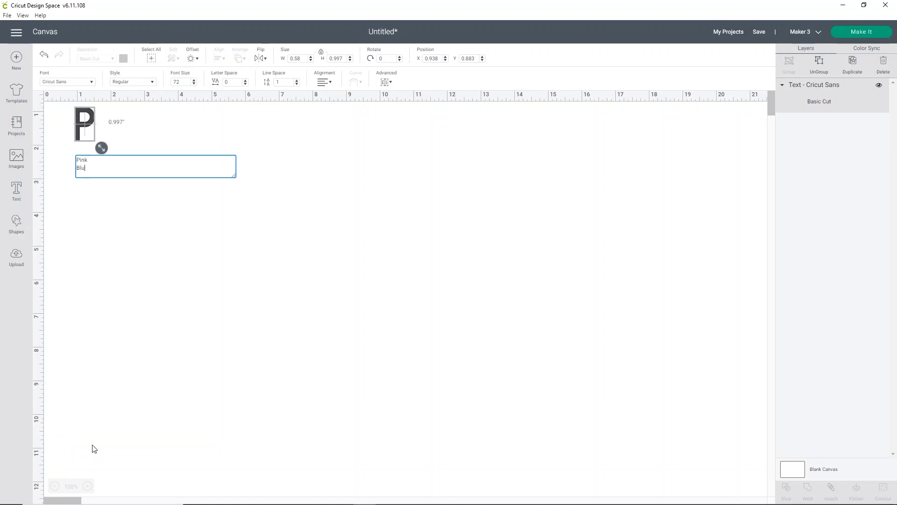
pyautogui.write('e')
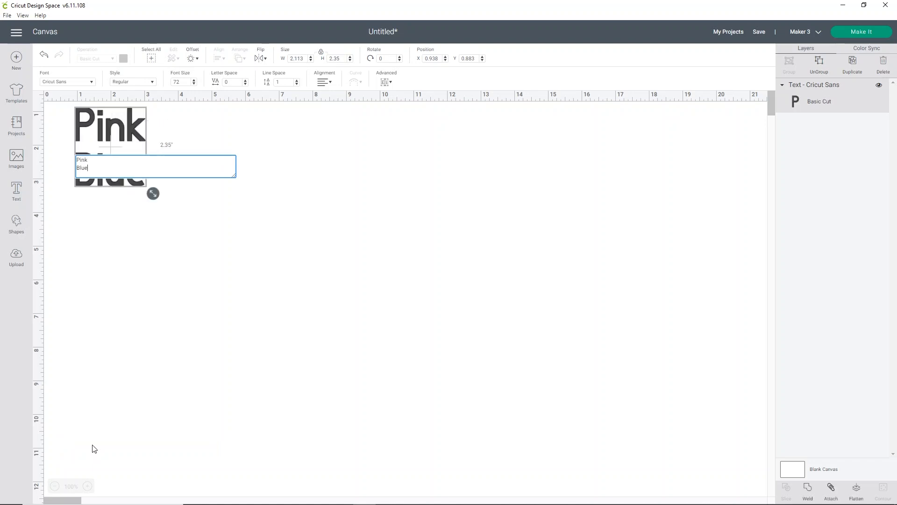
pyautogui.click(284, 182)
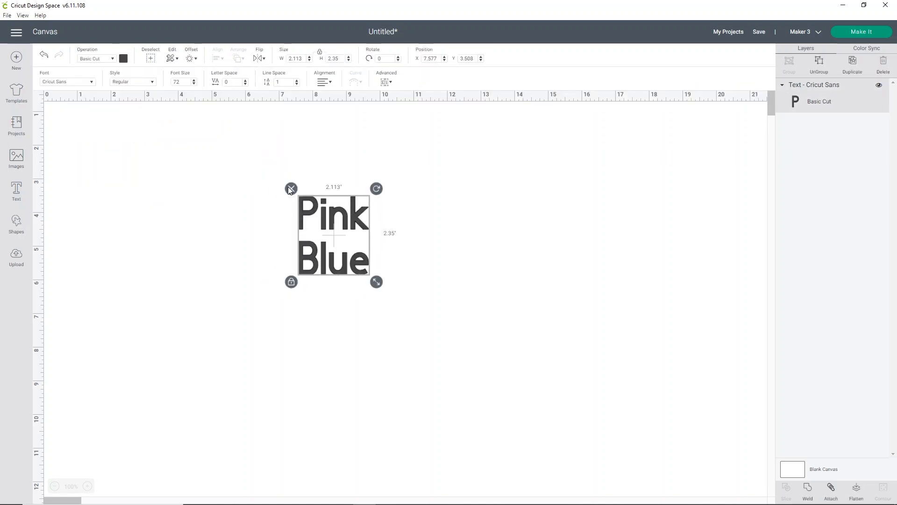
pyautogui.moveTo(77, 94)
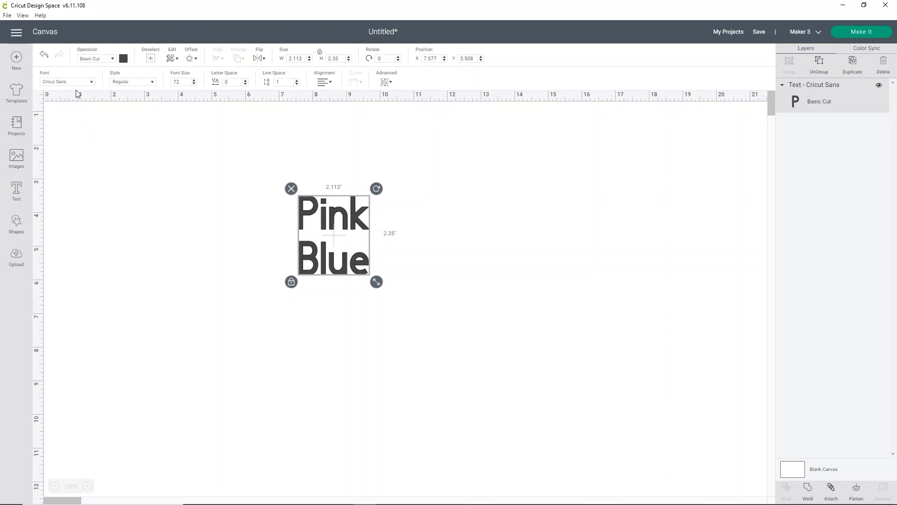
pyautogui.moveTo(92, 84)
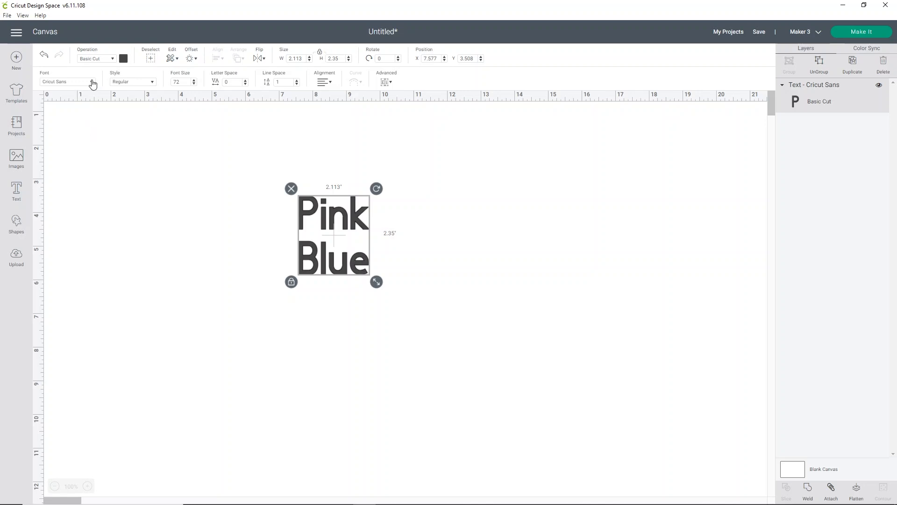
# - Filter the font list to System fonts and search for 'hello'
pyautogui.click(69, 81)
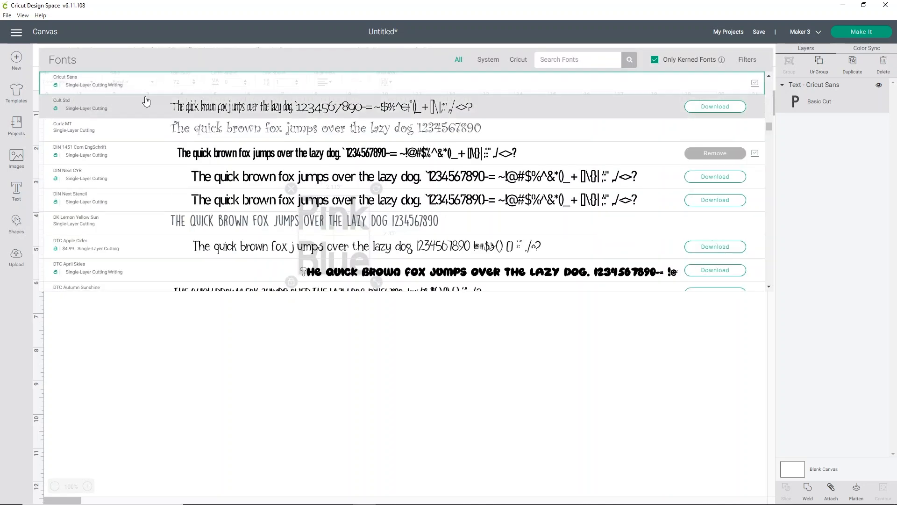
pyautogui.click(487, 59)
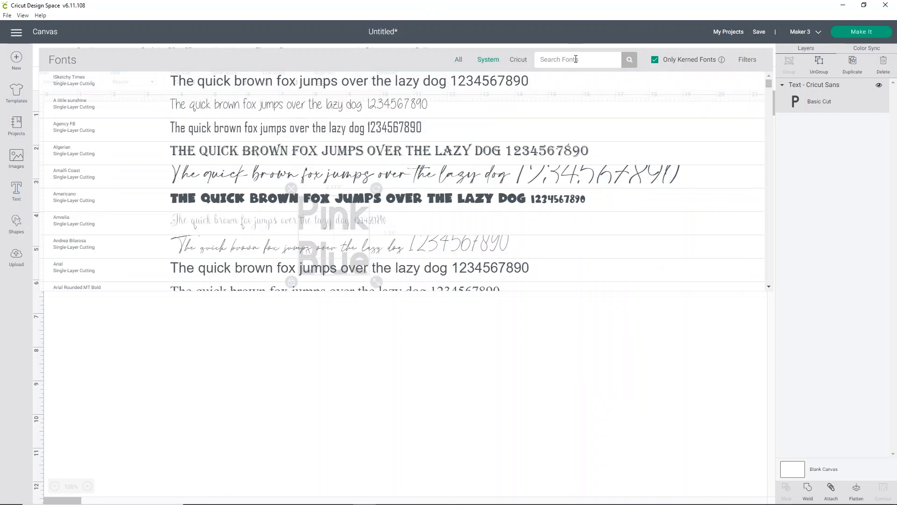
pyautogui.write('hell')
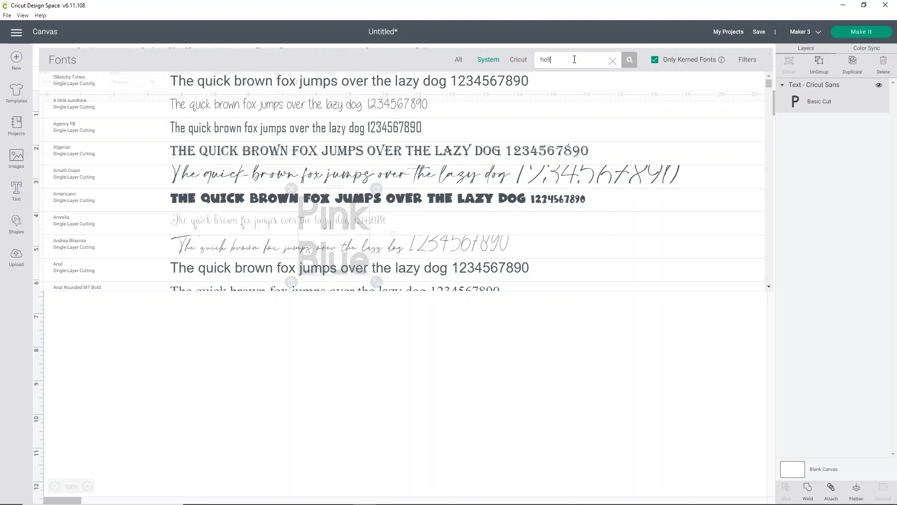
pyautogui.write('o')
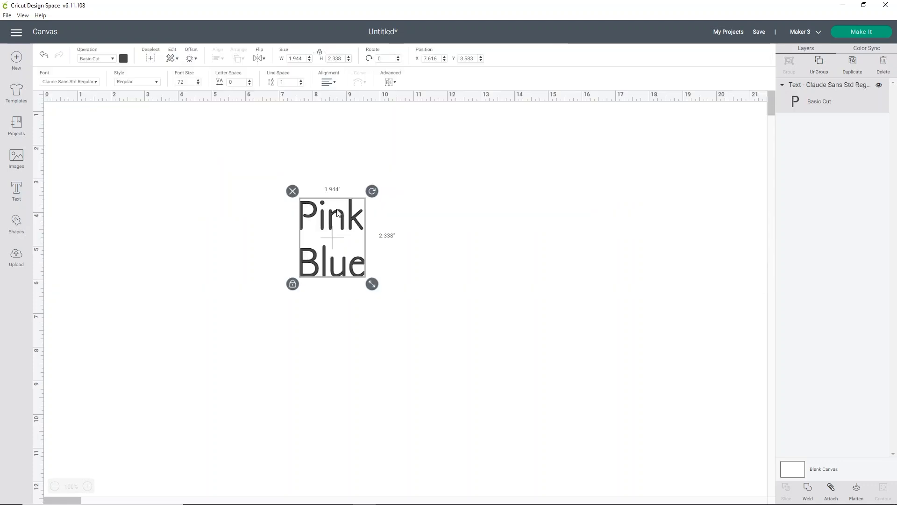
pyautogui.moveTo(253, 273)
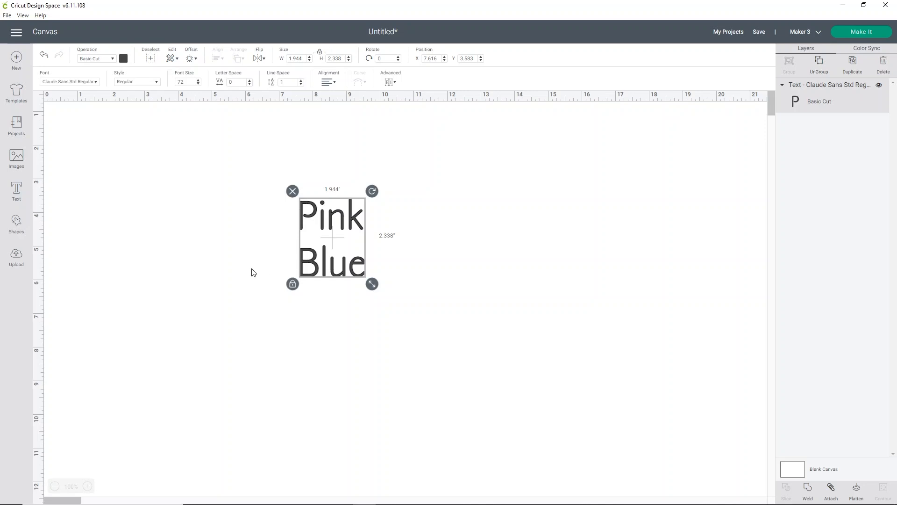
pyautogui.moveTo(112, 99)
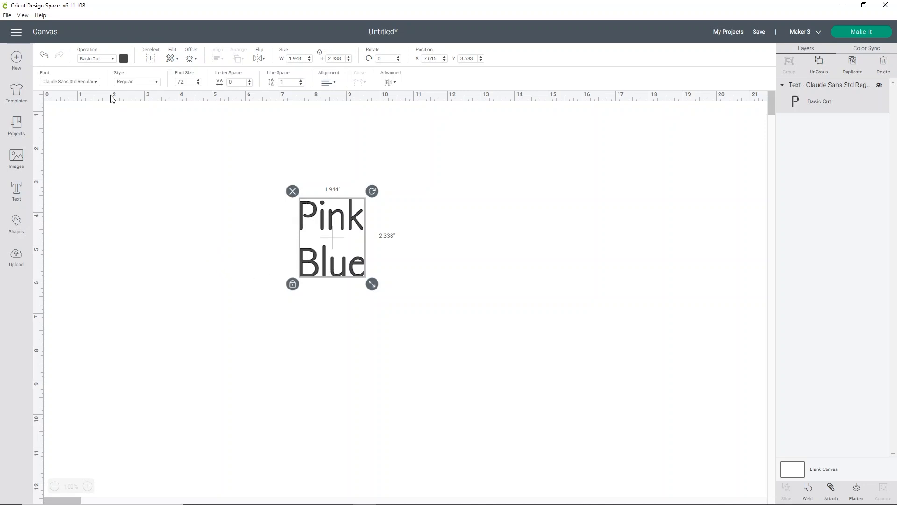
# - Search System fonts for 'Hello' again and apply Hello Bluebird Script to the text
pyautogui.click(68, 81)
pyautogui.write('sans')
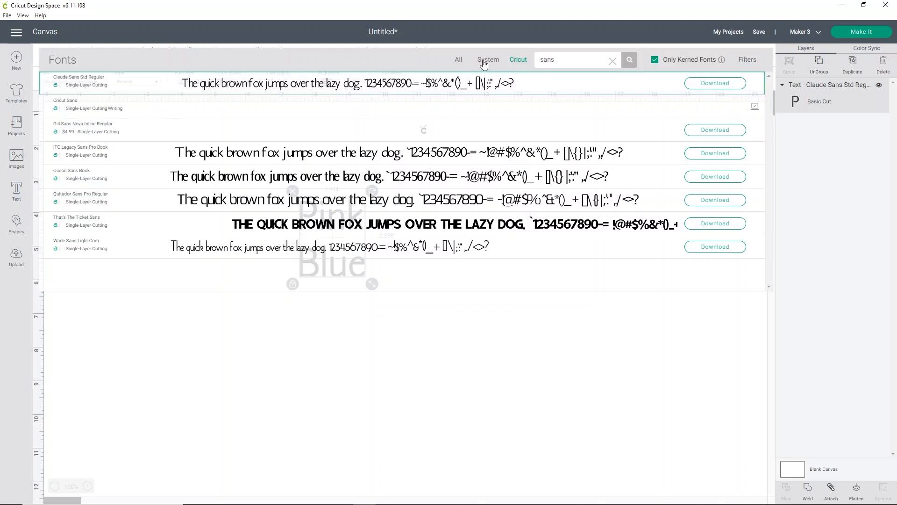
pyautogui.click(488, 59)
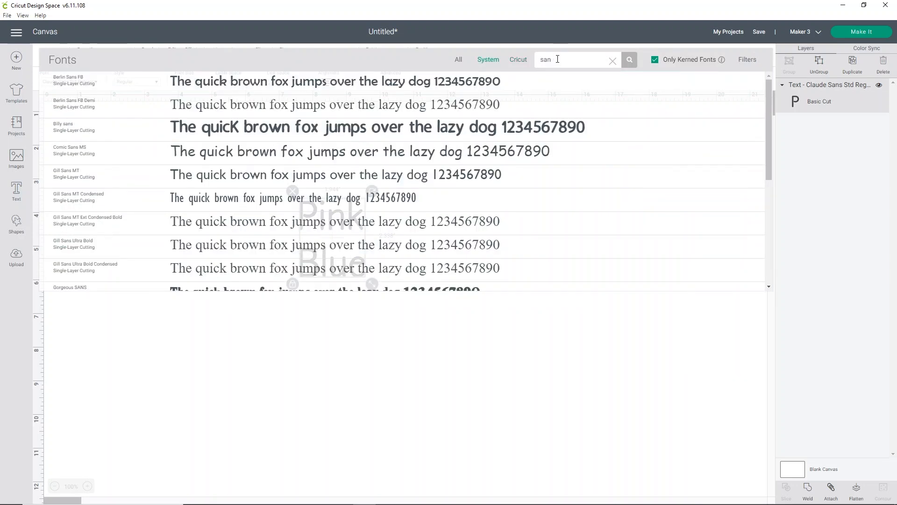
pyautogui.write('Hel')
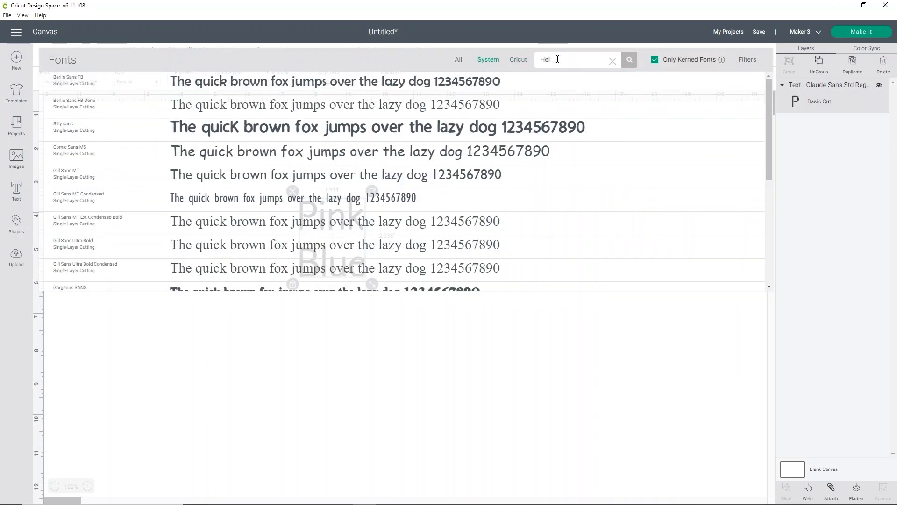
pyautogui.write('lo')
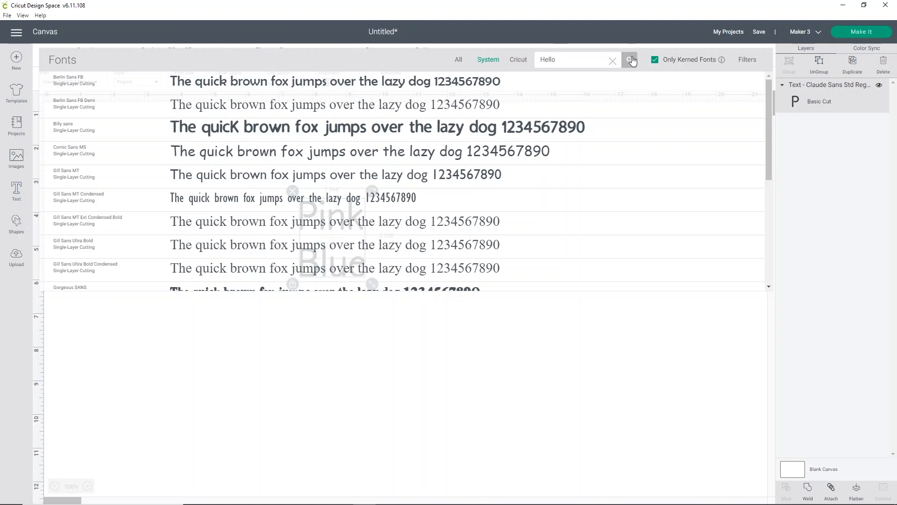
pyautogui.click(628, 60)
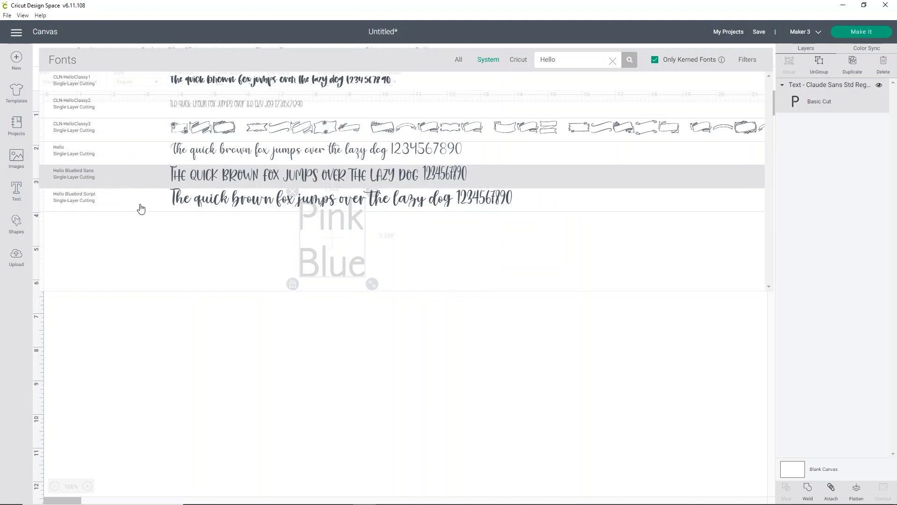
pyautogui.click(73, 196)
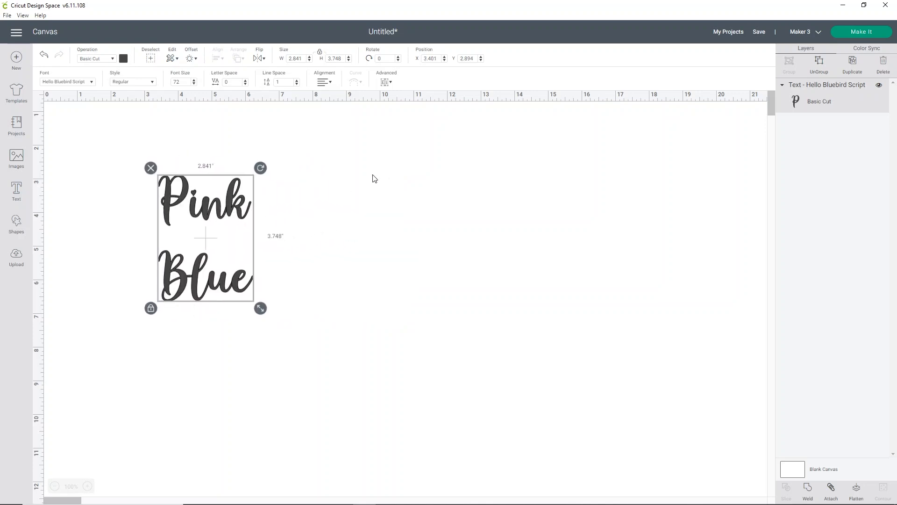
pyautogui.moveTo(387, 82)
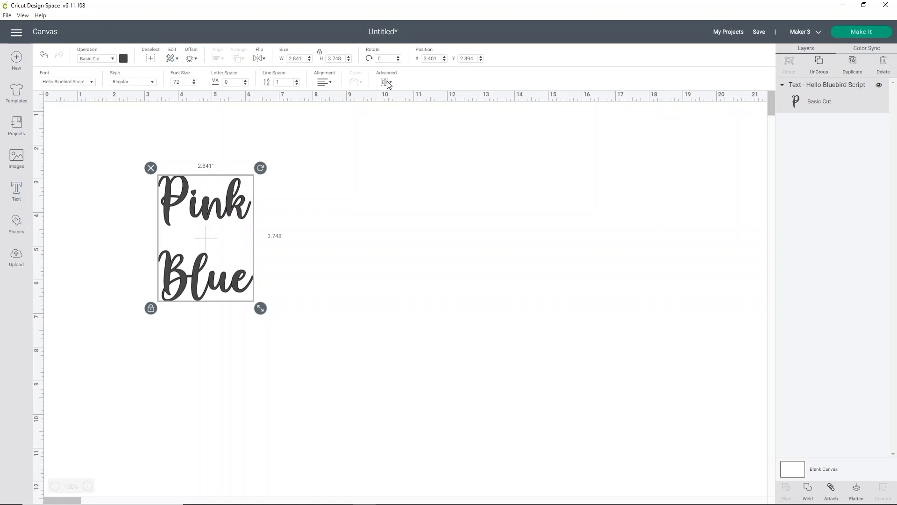
# - Ungroup the text into separate lines and colour Pink pink and Blue blue
pyautogui.click(386, 82)
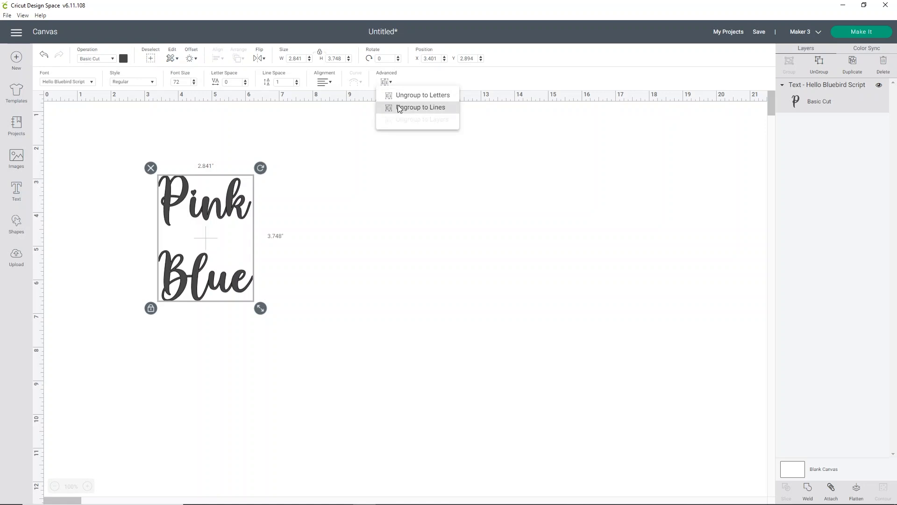
pyautogui.click(421, 108)
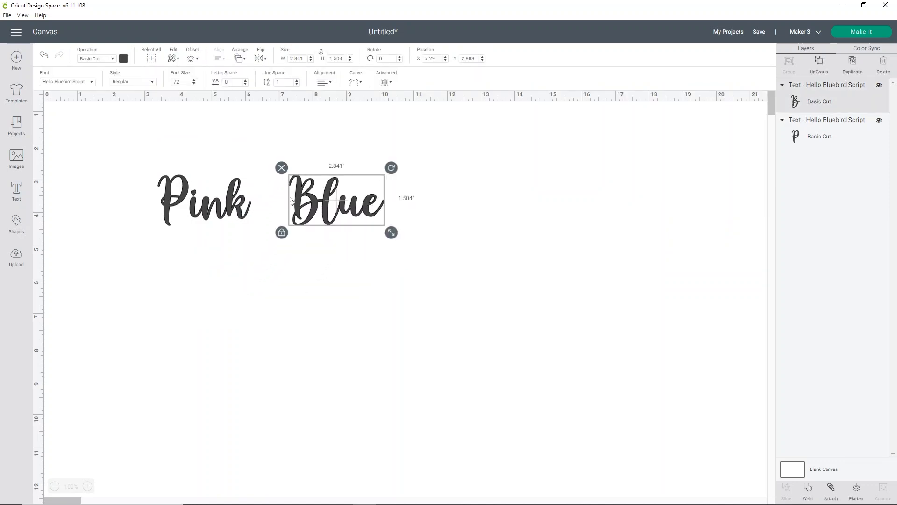
pyautogui.click(203, 200)
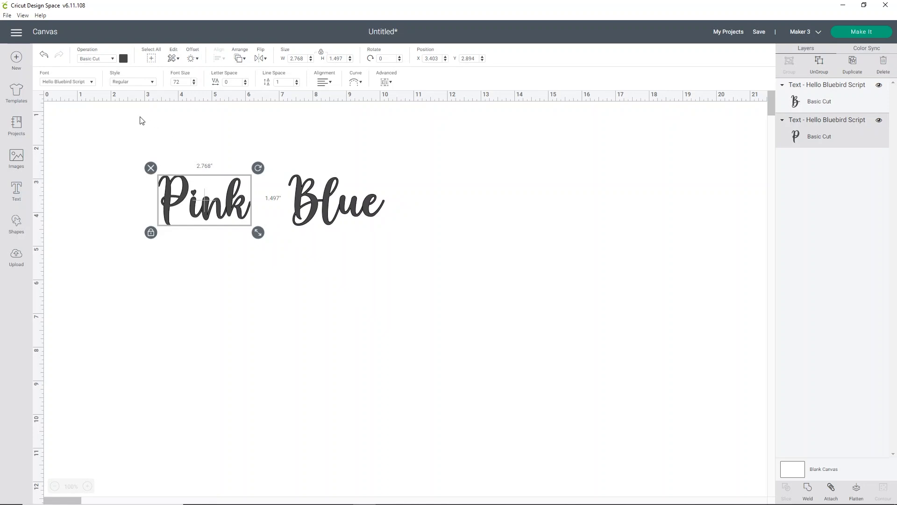
pyautogui.click(122, 59)
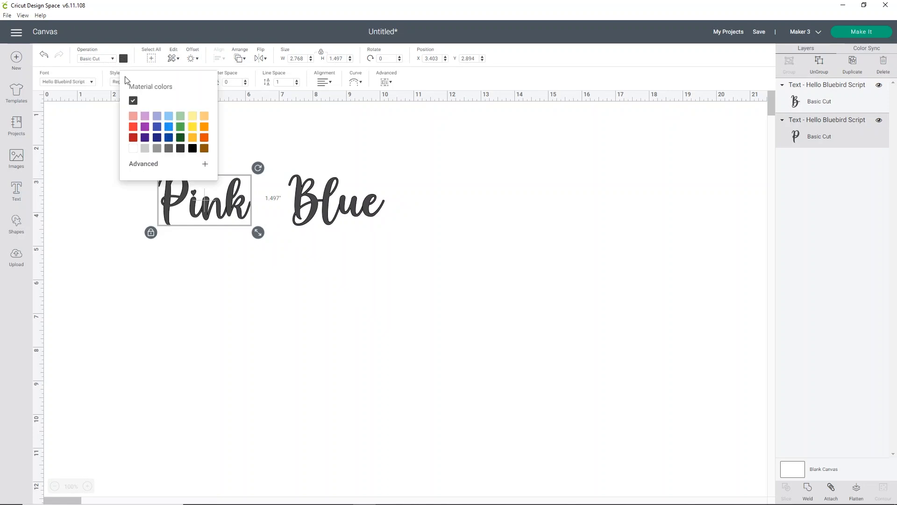
pyautogui.click(133, 125)
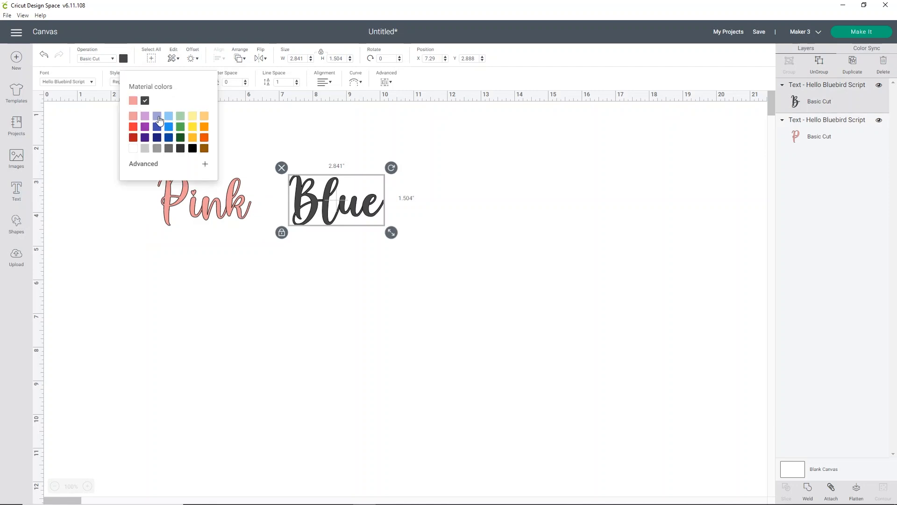
pyautogui.click(156, 116)
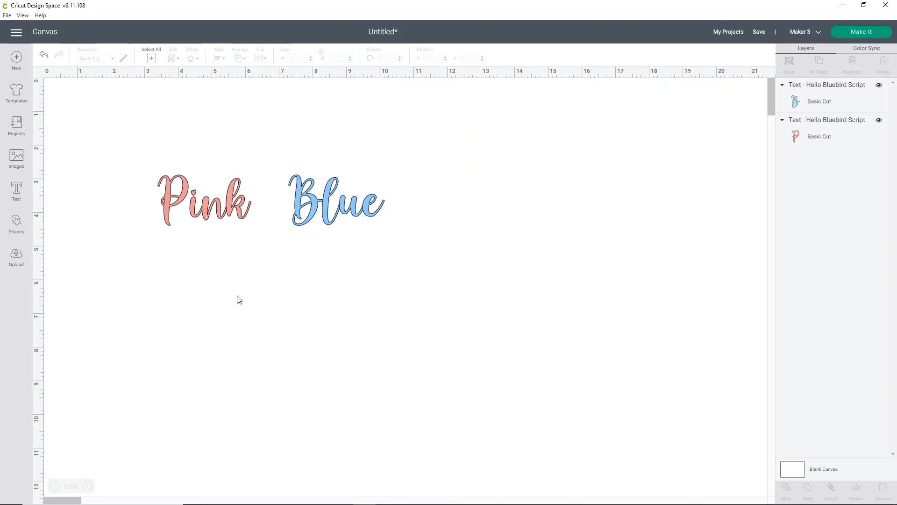
pyautogui.moveTo(16, 191)
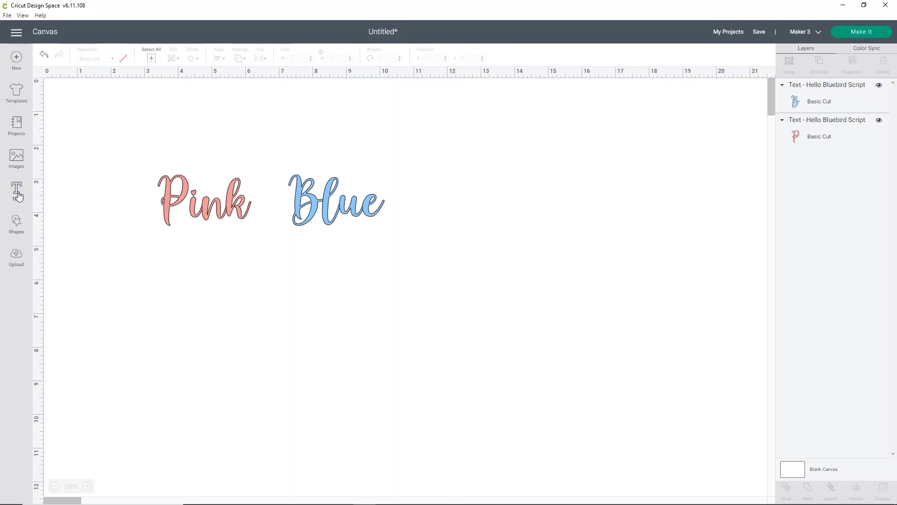
# - Add a three-line 'or / we already / you' text in Hello Bluebird Sans
pyautogui.click(16, 191)
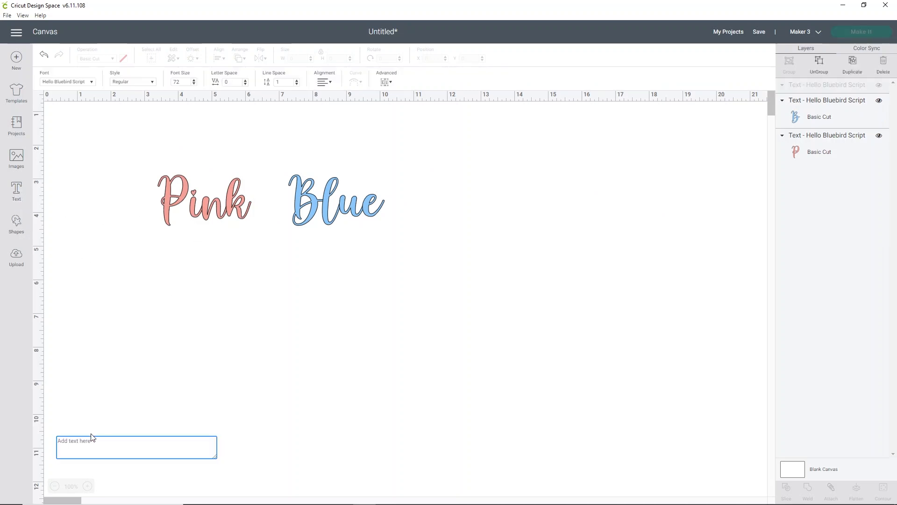
pyautogui.write('c')
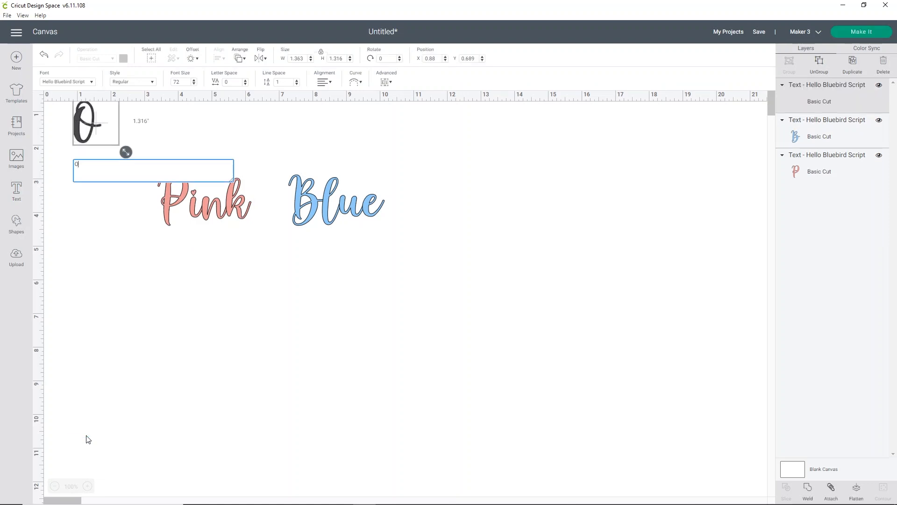
pyautogui.write('r')
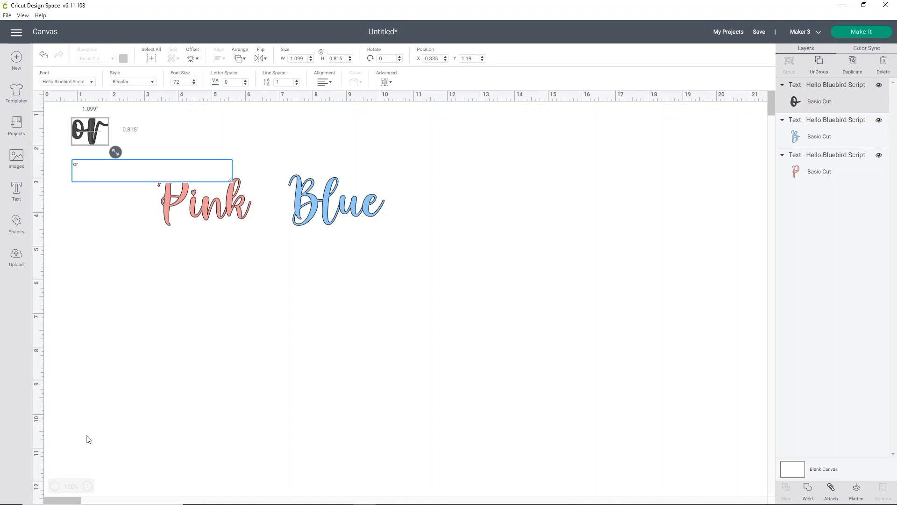
pyautogui.write('we already')
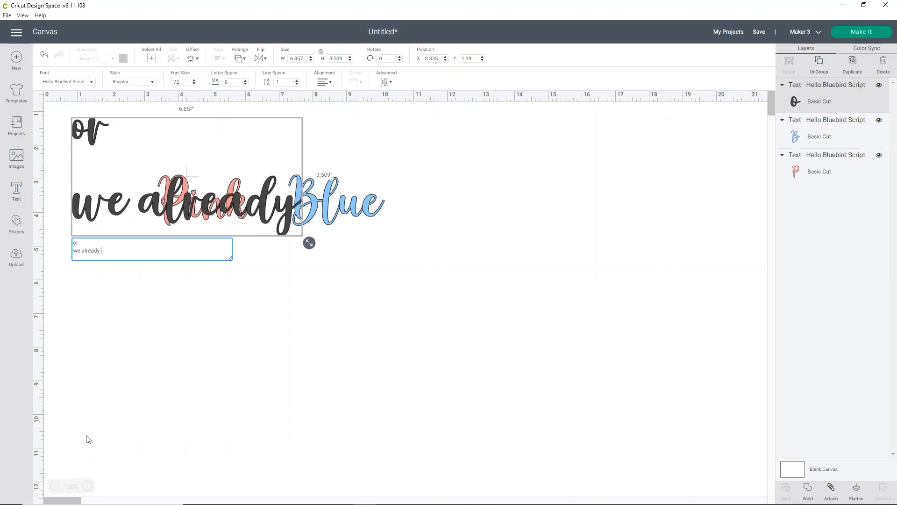
pyautogui.write('you')
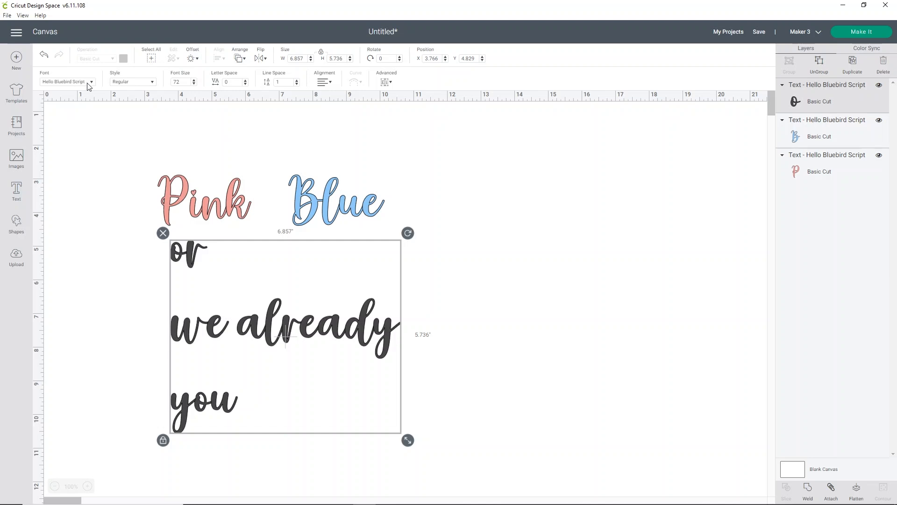
pyautogui.click(65, 82)
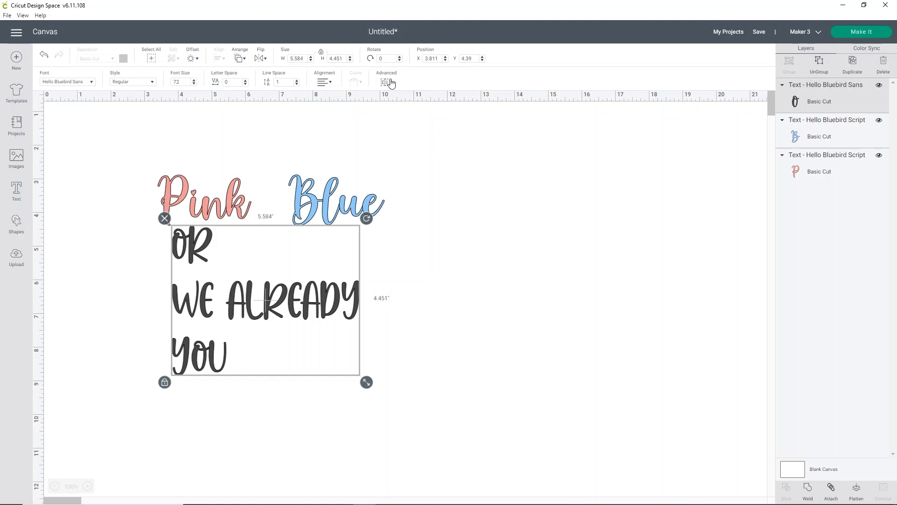
# - Ungroup to lines, place OR between Pink and Blue, and shrink WE ALREADY and YOU beneath
pyautogui.click(385, 81)
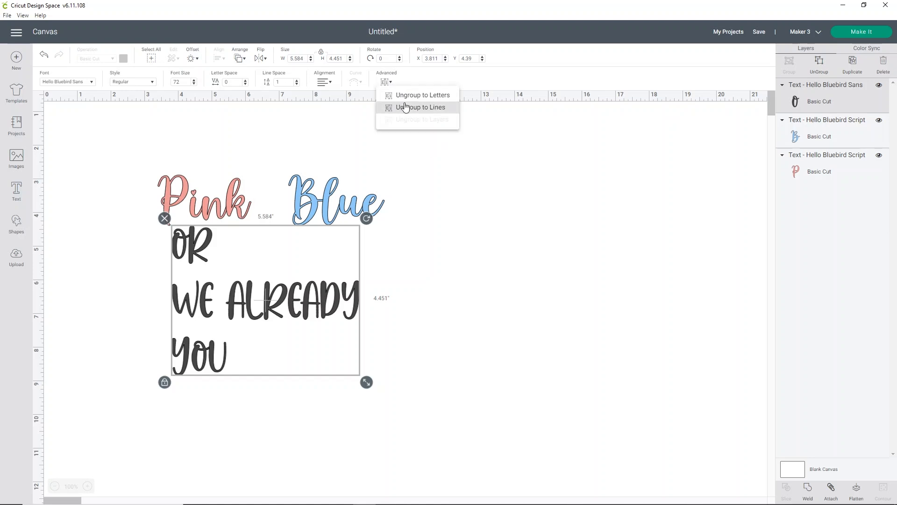
pyautogui.click(421, 108)
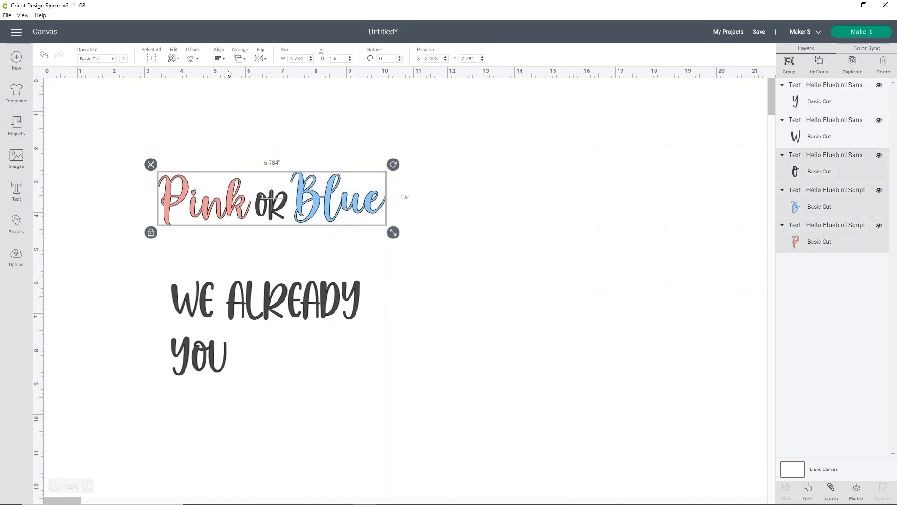
pyautogui.moveTo(201, 233)
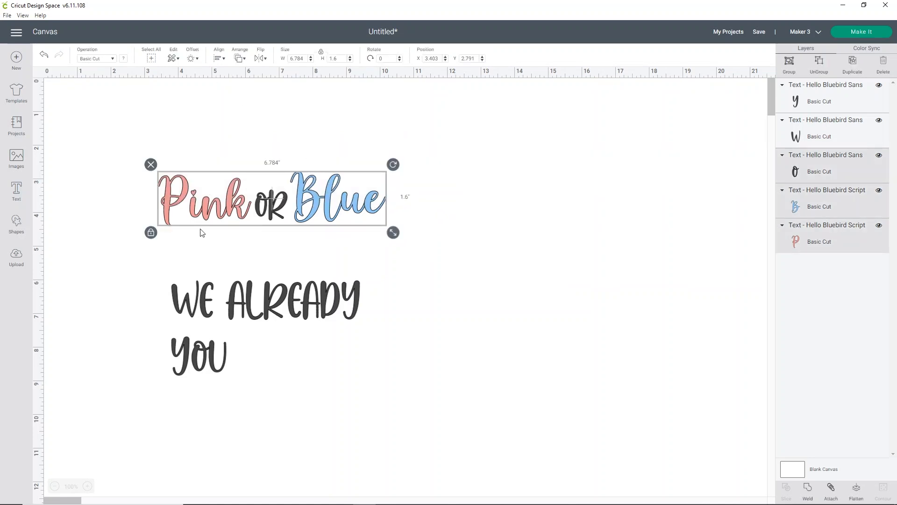
pyautogui.click(326, 208)
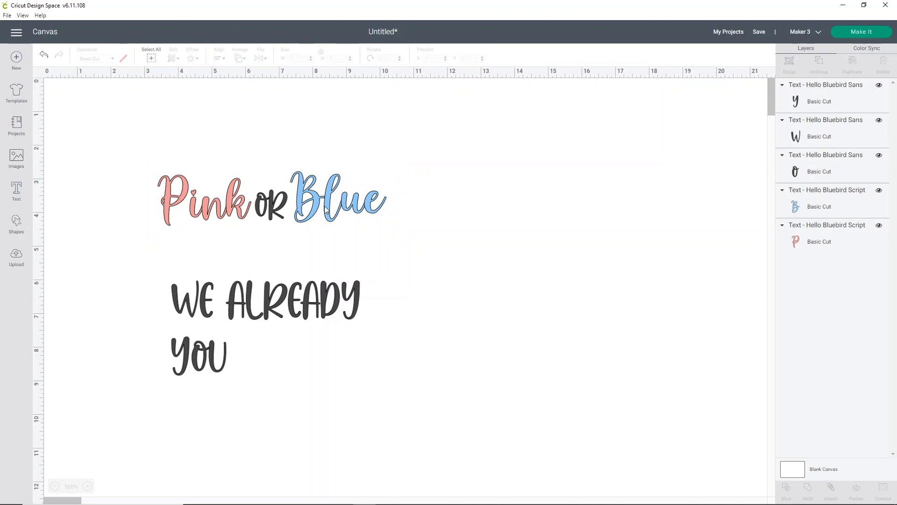
pyautogui.click(337, 200)
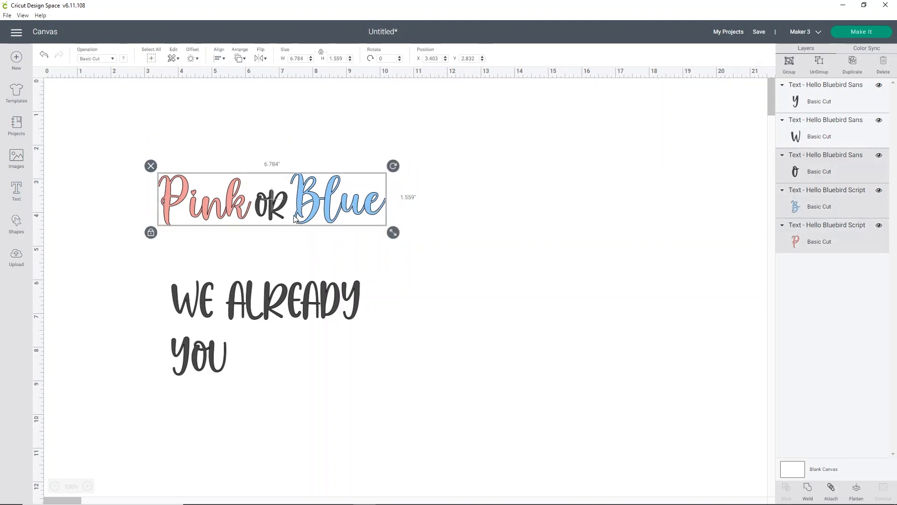
pyautogui.click(379, 239)
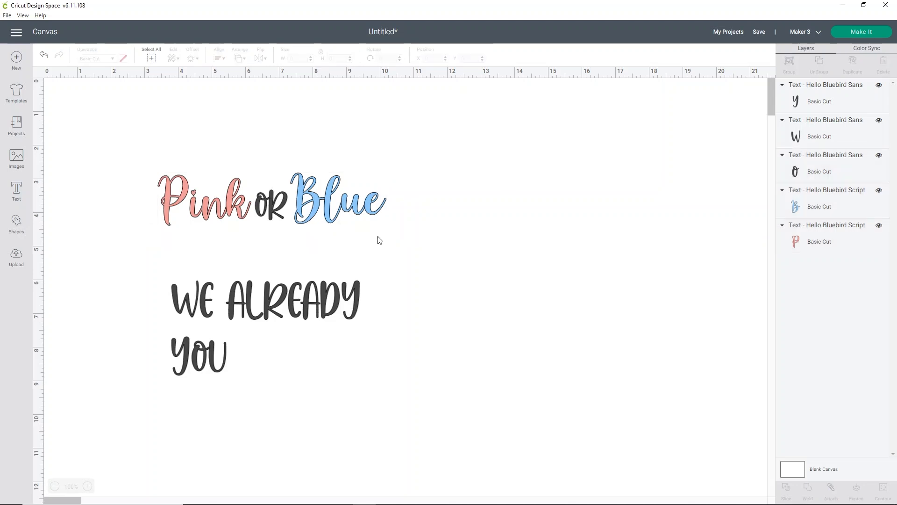
pyautogui.moveTo(236, 301)
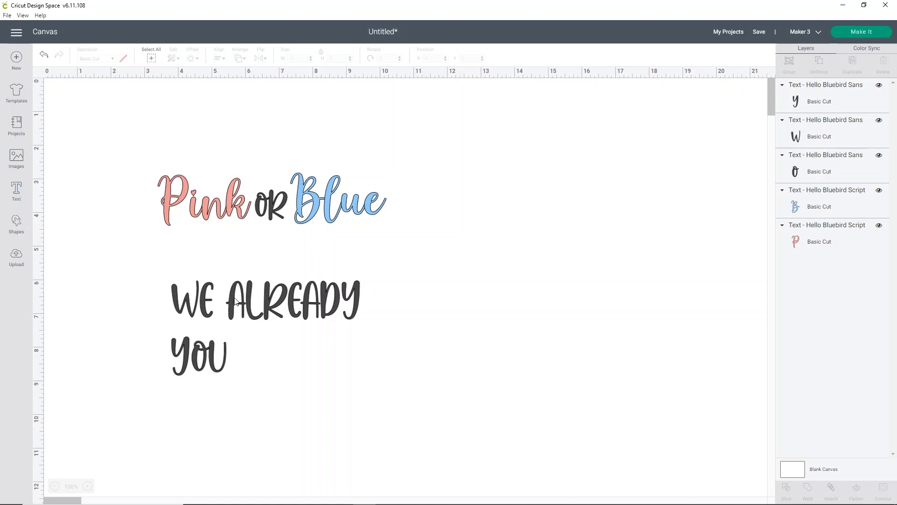
pyautogui.moveTo(313, 316)
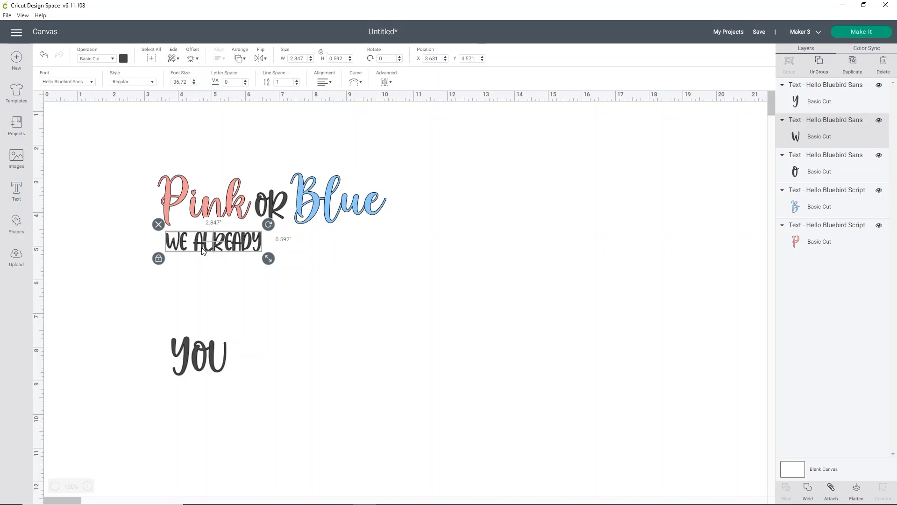
pyautogui.click(246, 372)
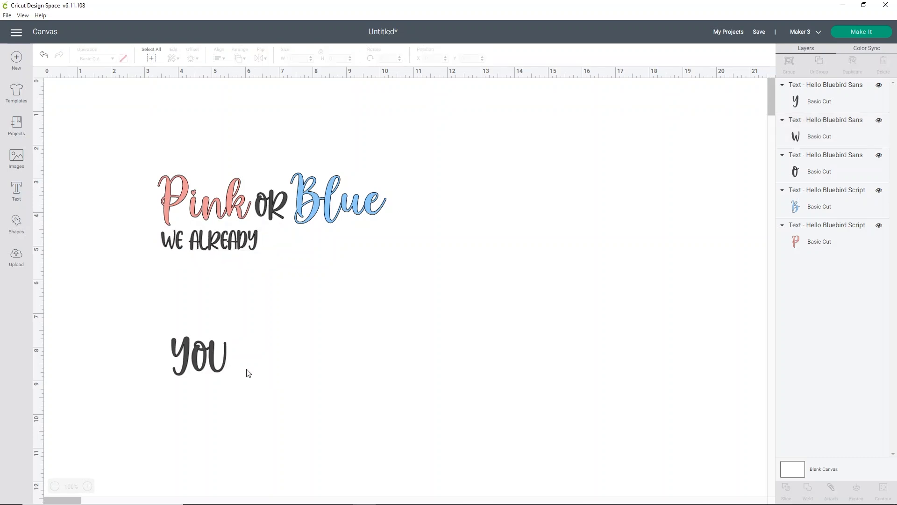
pyautogui.click(197, 352)
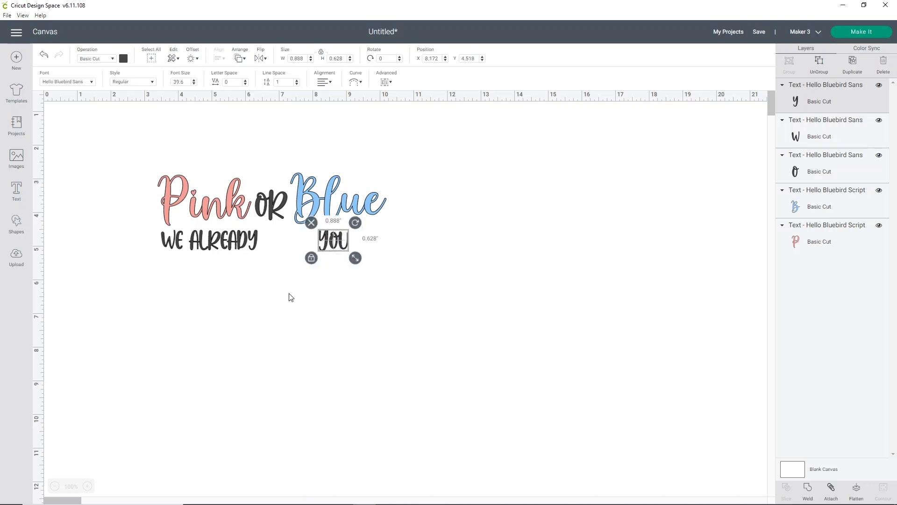
pyautogui.moveTo(179, 259)
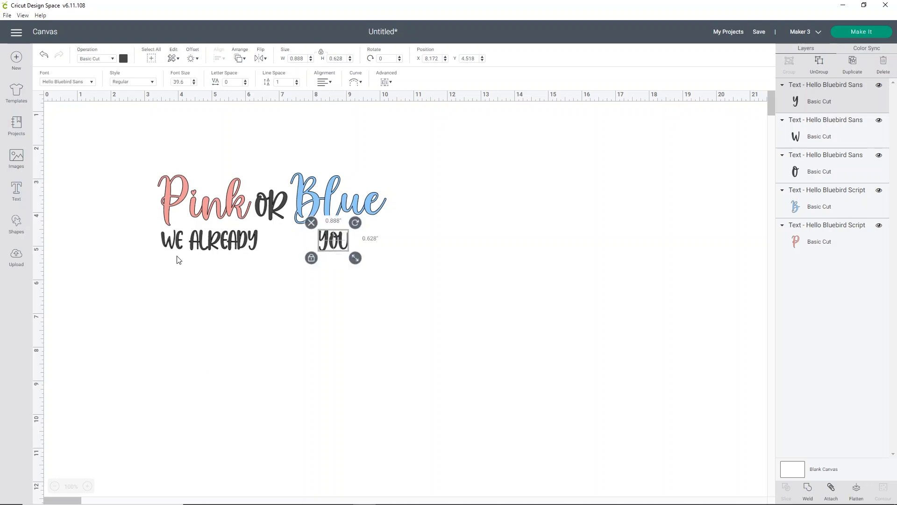
pyautogui.moveTo(33, 157)
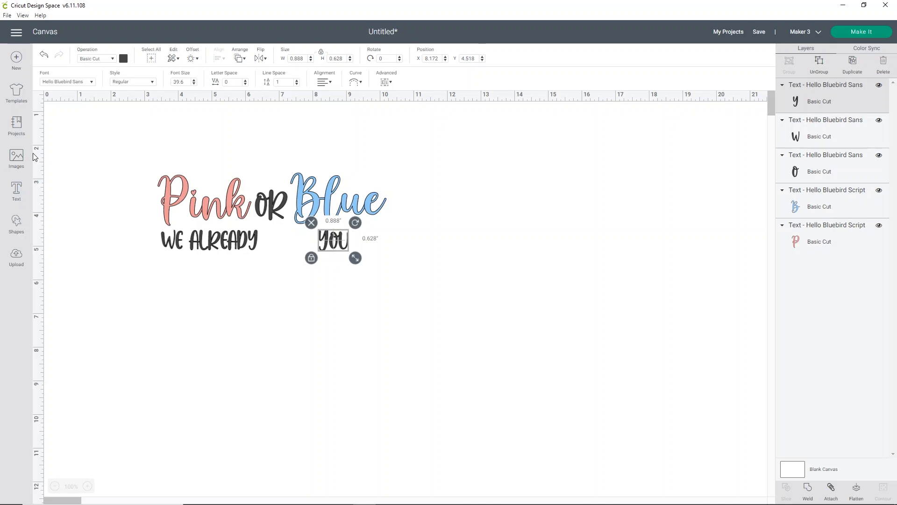
# - Search images for 'heart' and pick the hand-drawn double-outline black heart
pyautogui.click(16, 157)
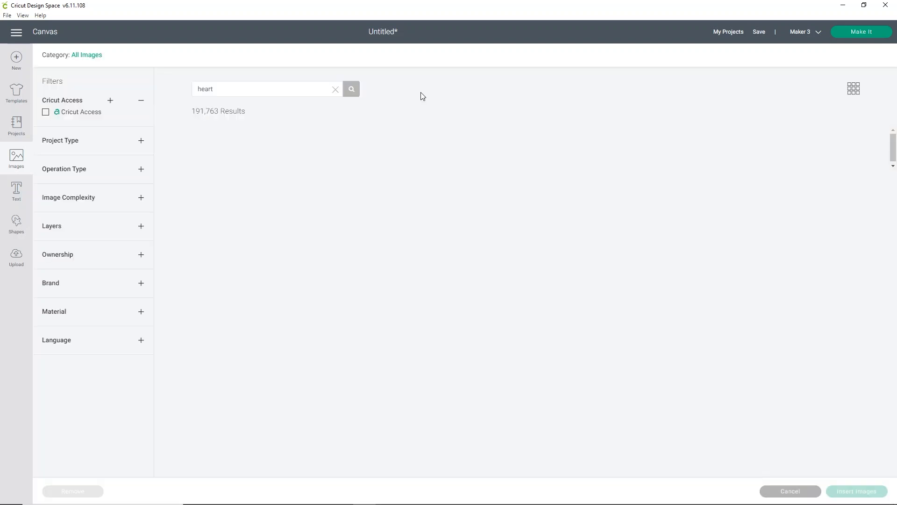
pyautogui.click(351, 89)
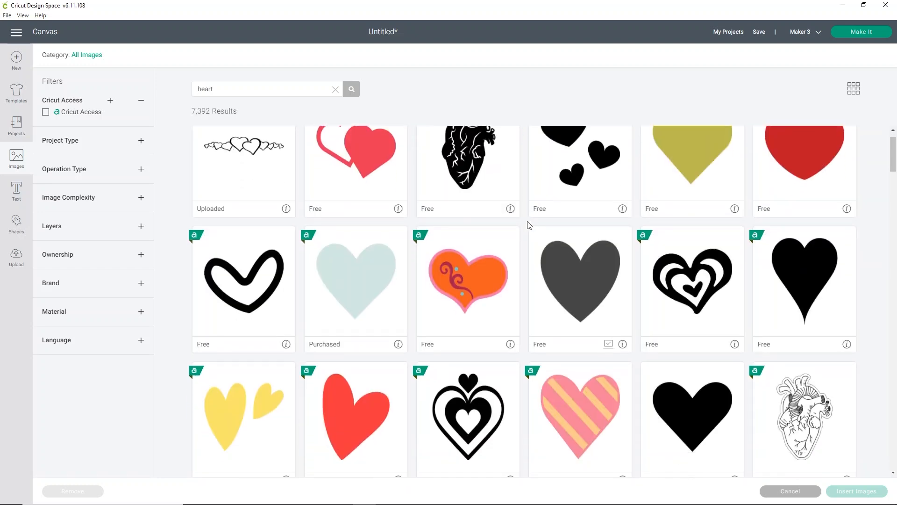
pyautogui.scroll(-3)
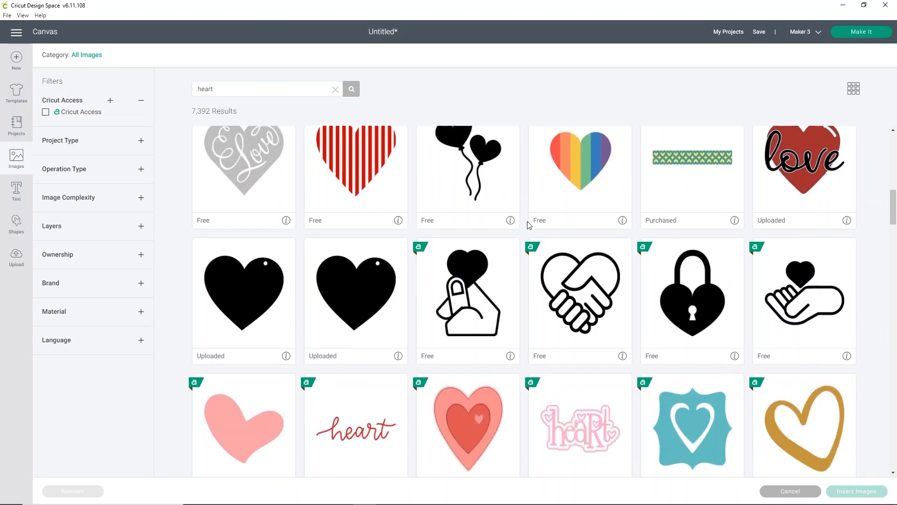
pyautogui.scroll(-3)
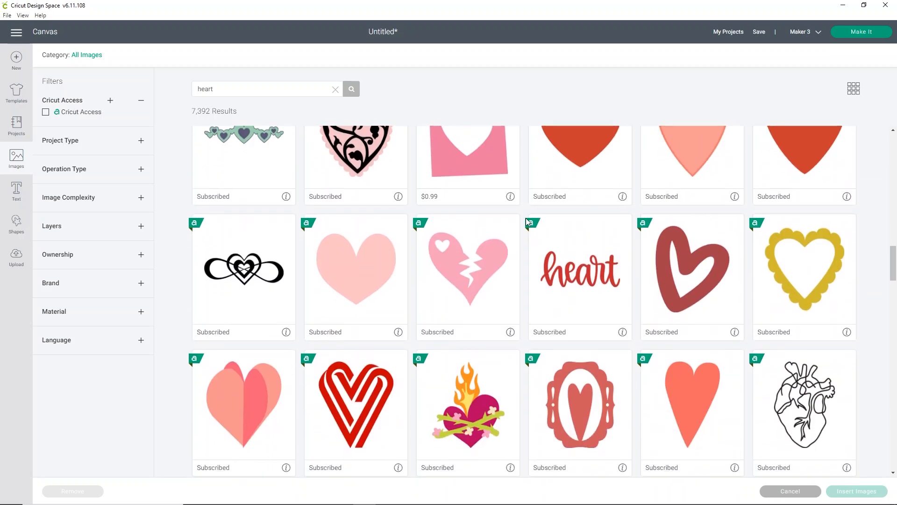
pyautogui.scroll(-3)
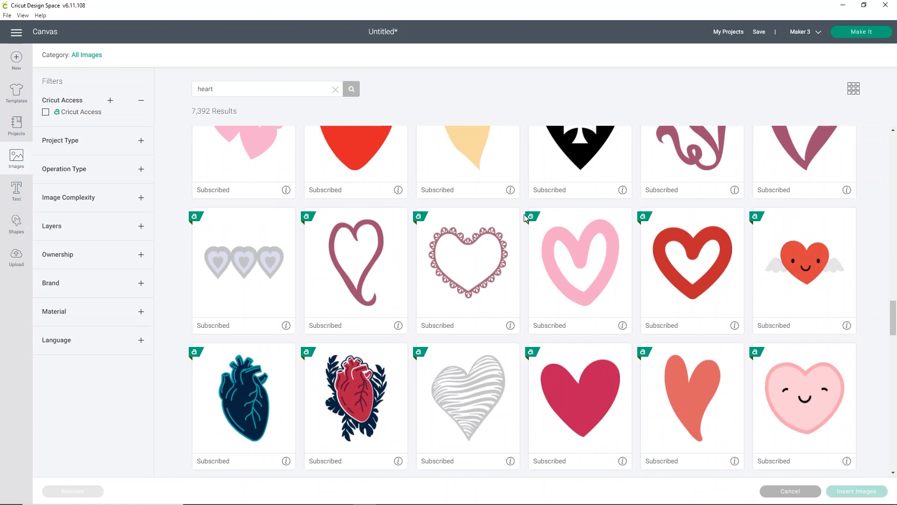
pyautogui.scroll(-3)
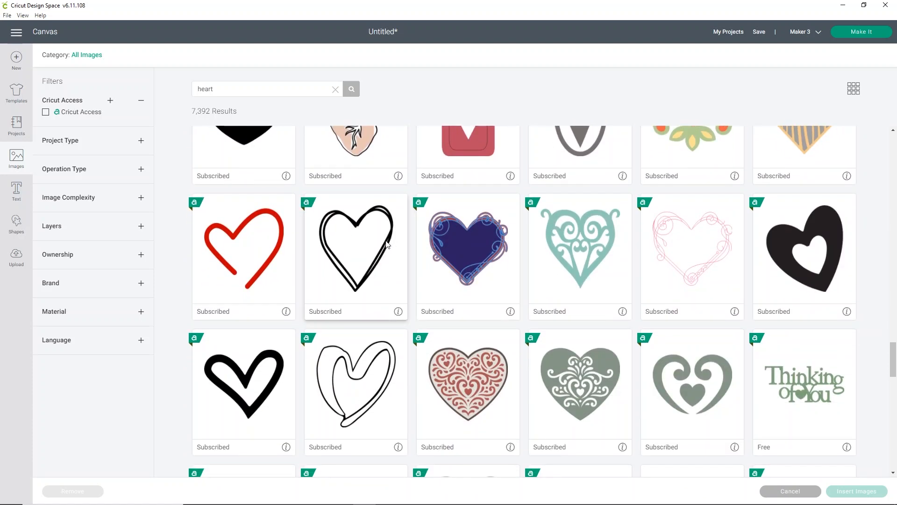
pyautogui.click(355, 255)
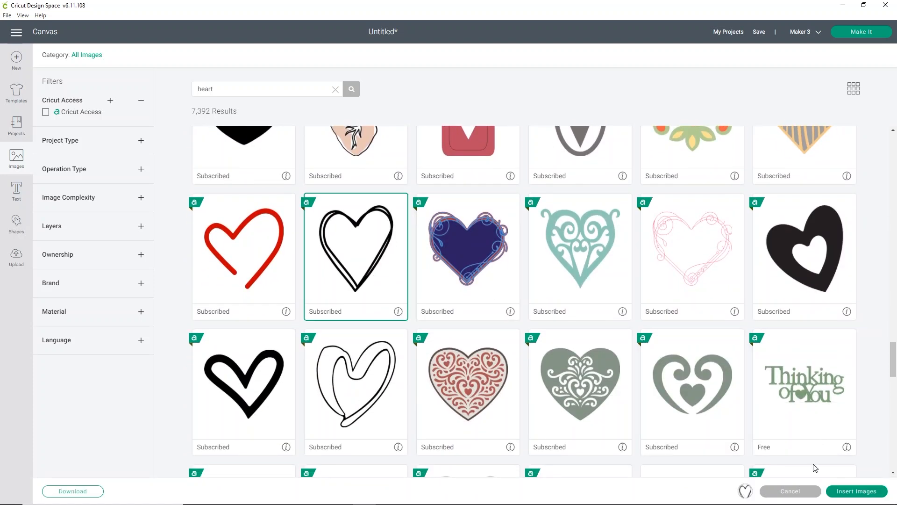
# - Insert the heart between WE ALREADY and YOU and stretch that line to 6.693 in wide
pyautogui.click(856, 491)
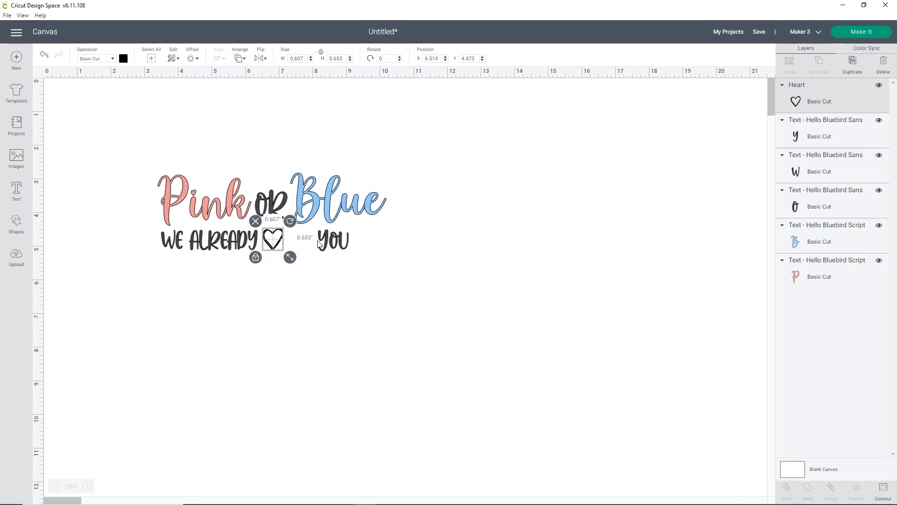
pyautogui.click(334, 239)
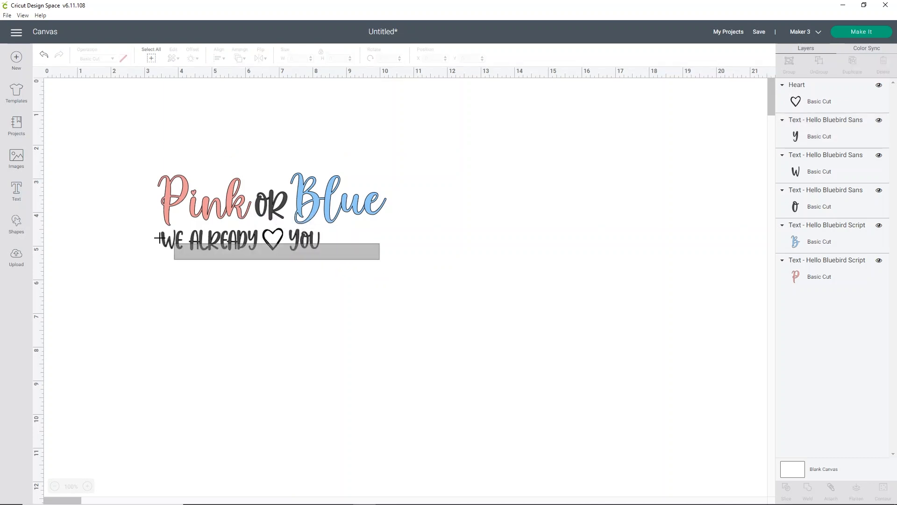
pyautogui.click(240, 239)
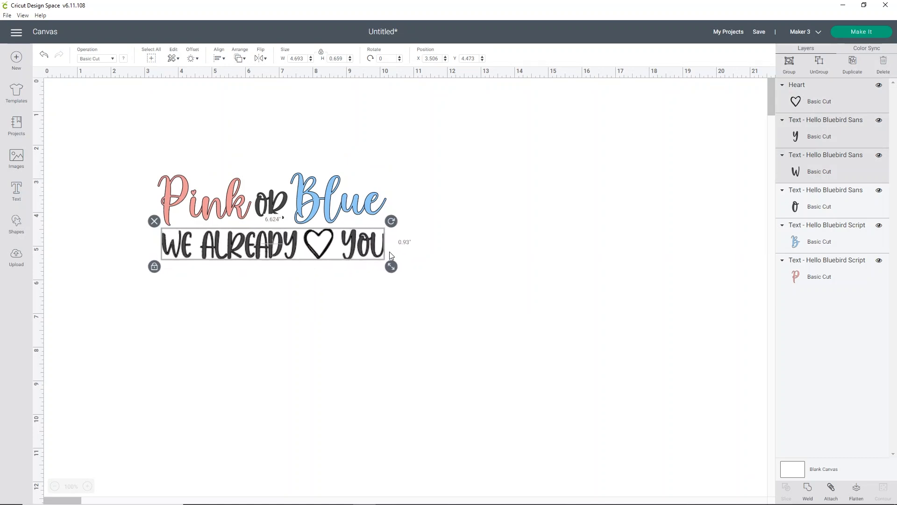
pyautogui.click(215, 229)
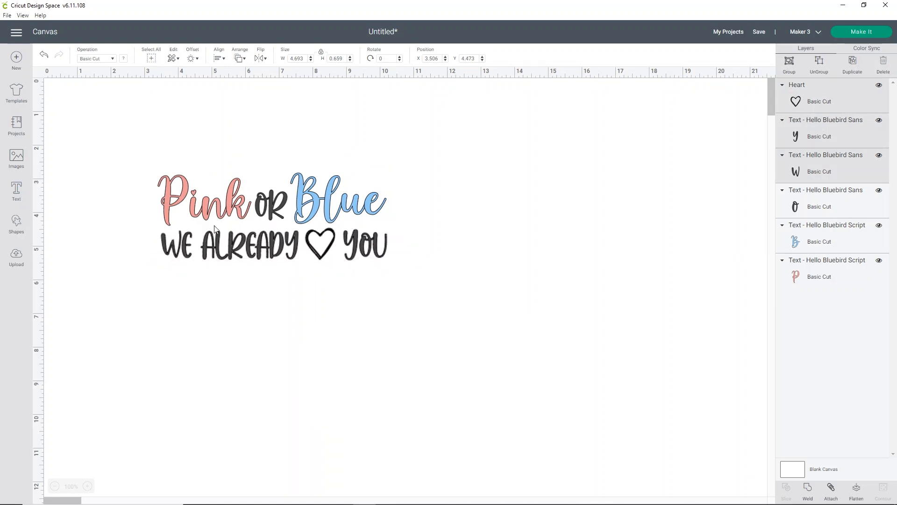
pyautogui.click(270, 243)
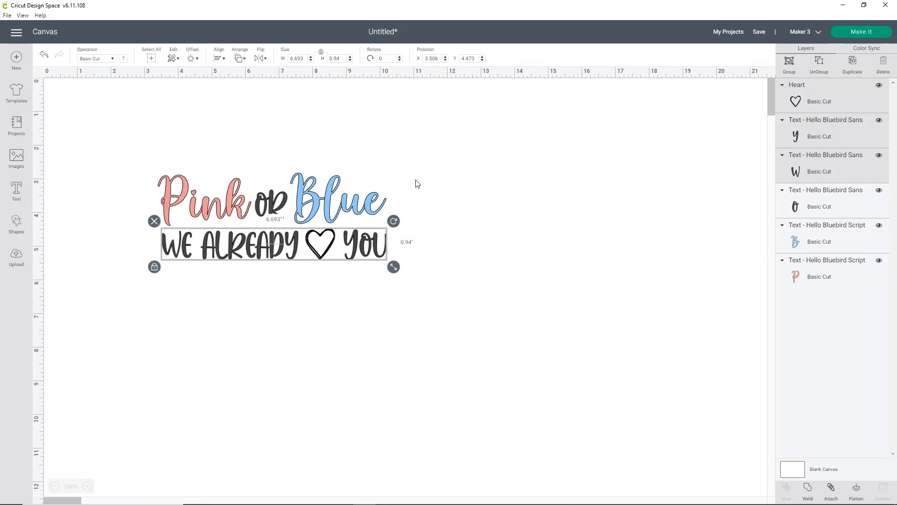
pyautogui.moveTo(444, 152)
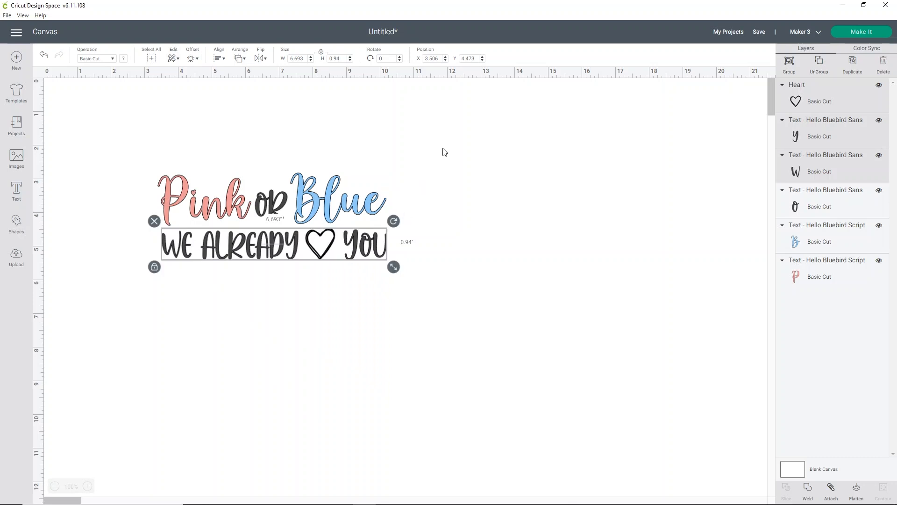
pyautogui.moveTo(755, 488)
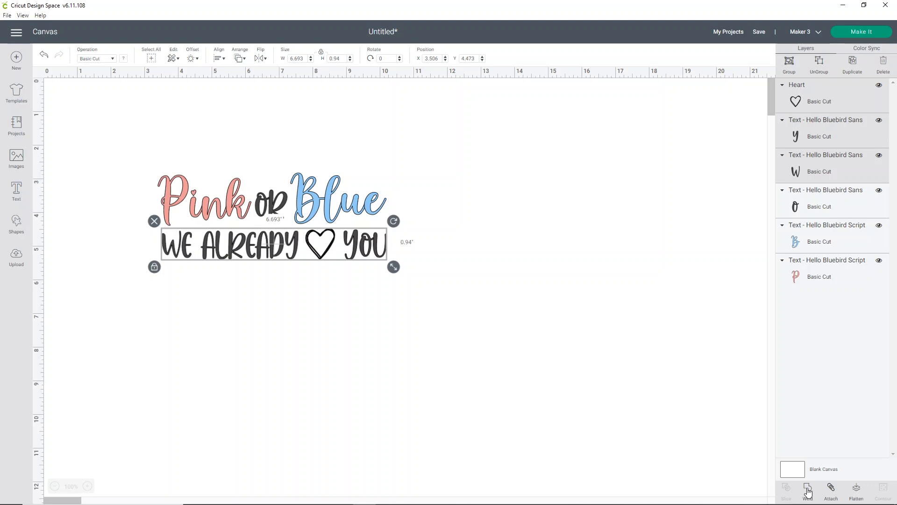
# - Weld WE ALREADY ♡ YOU, attach OR to it, and colour the lettering white
pyautogui.click(655, 286)
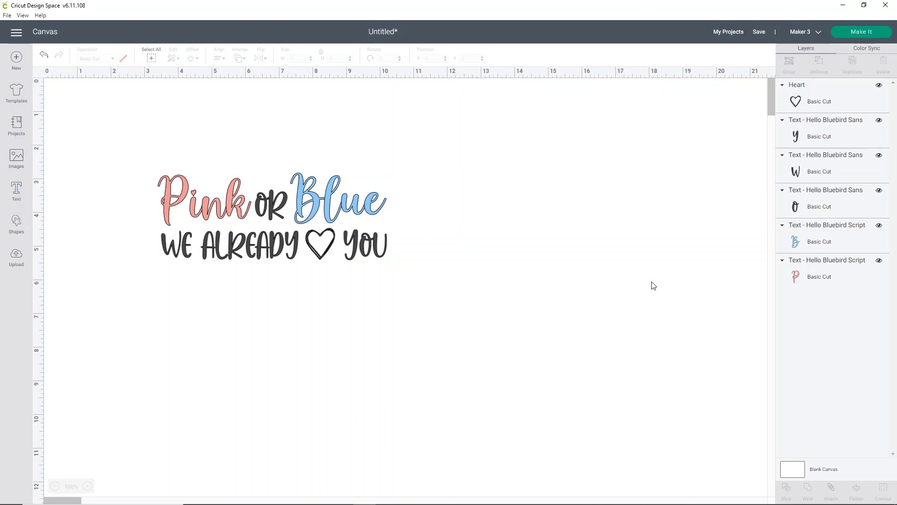
pyautogui.click(807, 491)
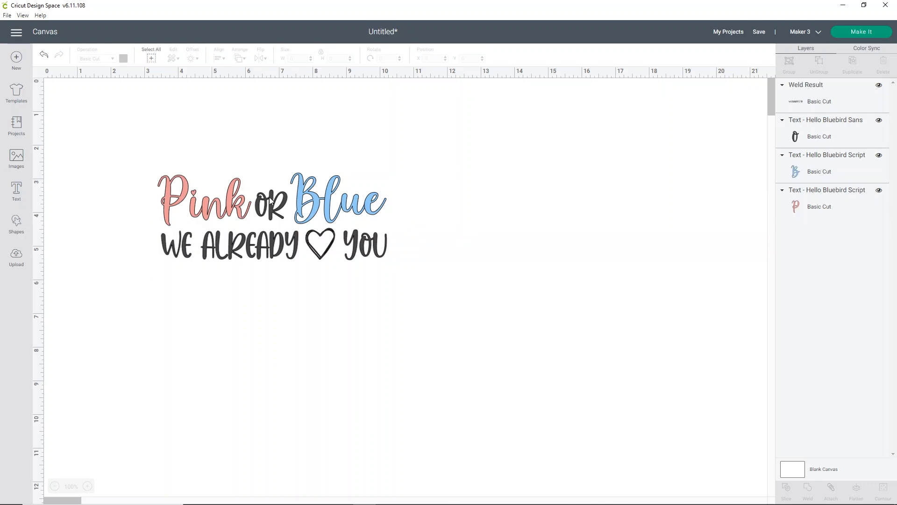
pyautogui.click(275, 245)
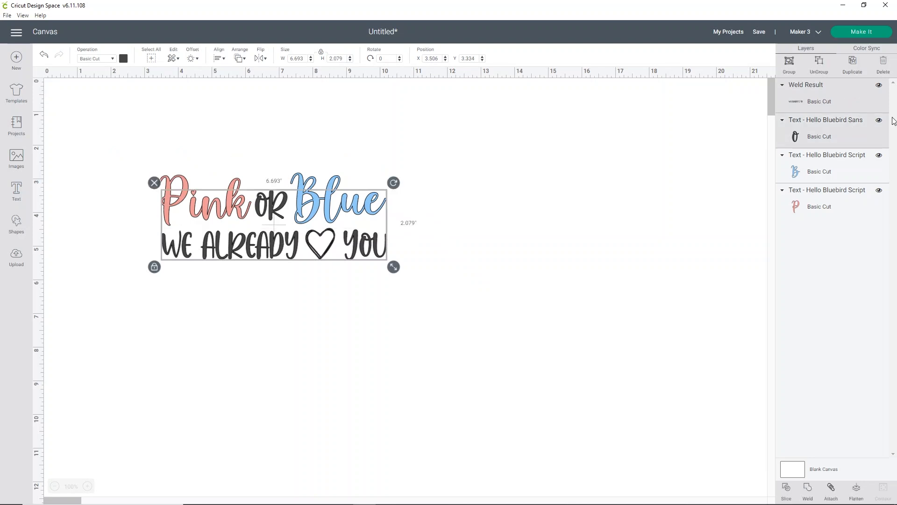
pyautogui.click(830, 491)
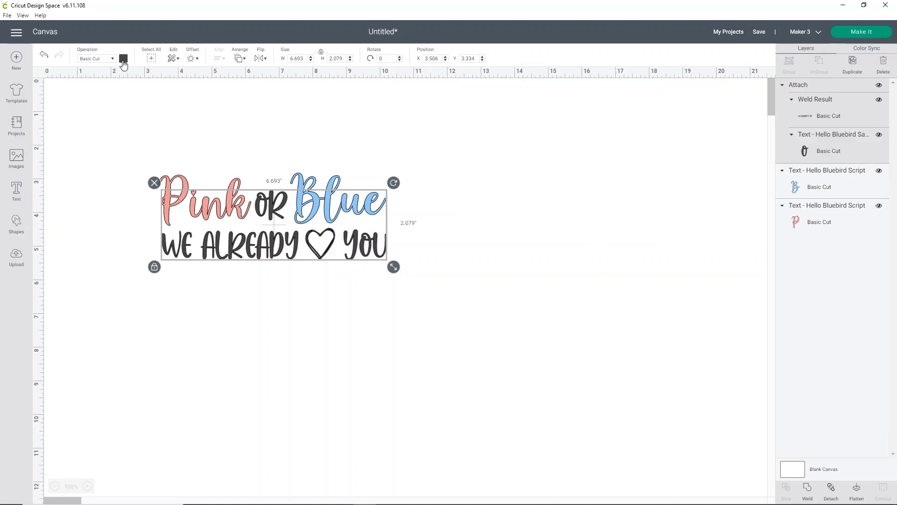
pyautogui.click(123, 58)
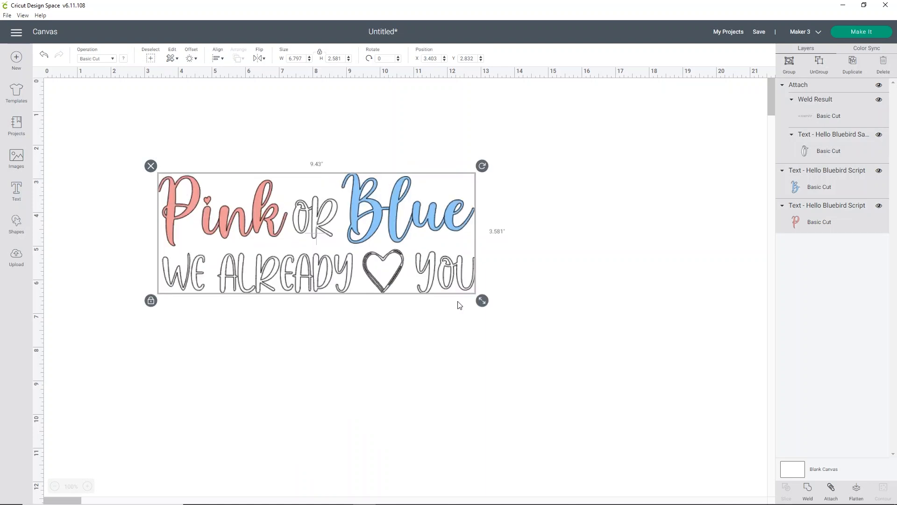
# - Set the canvas background to black and size the whole design to about 9.5 inches wide
pyautogui.click(553, 342)
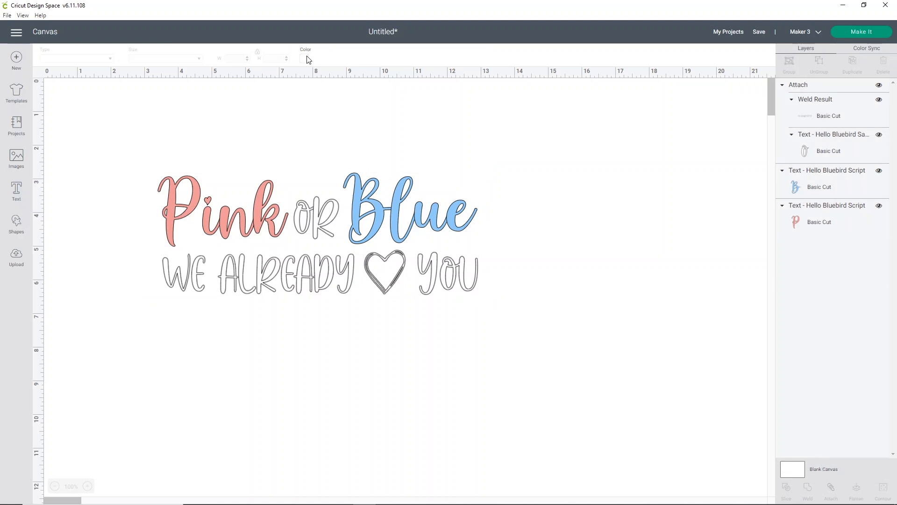
pyautogui.moveTo(306, 61)
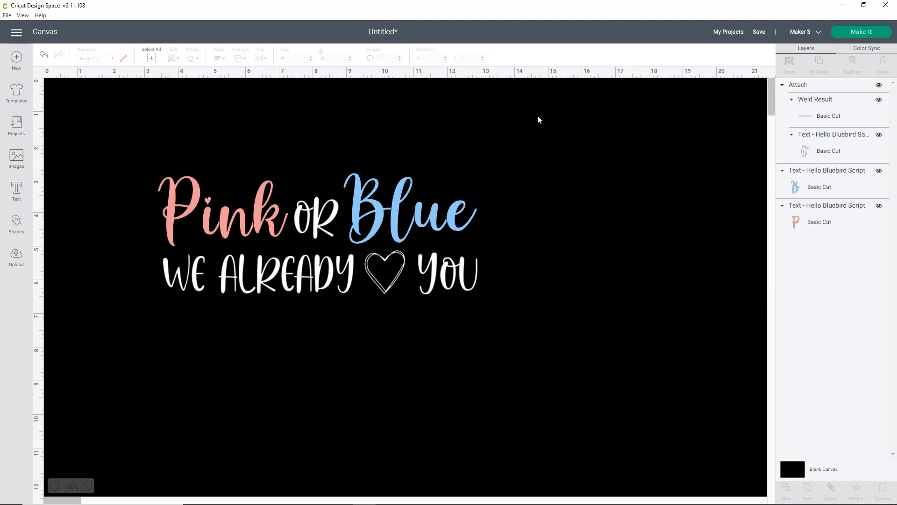
pyautogui.moveTo(625, 347)
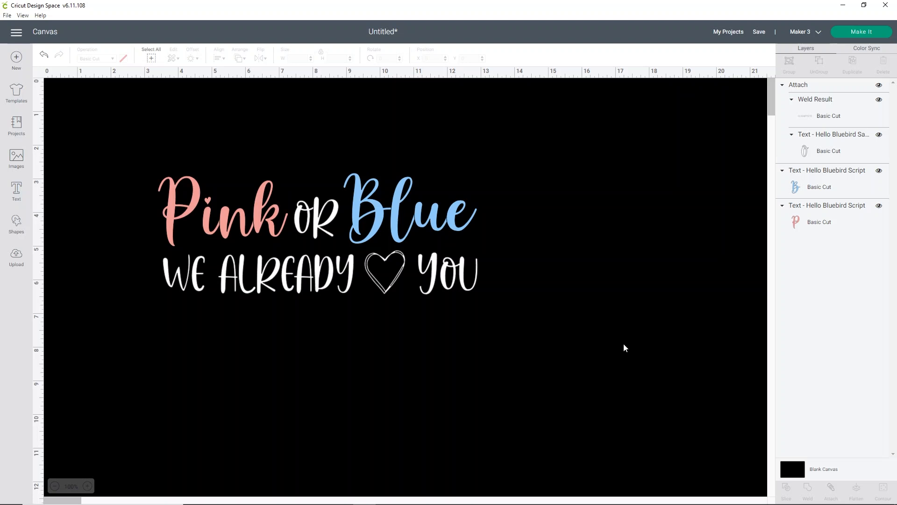
pyautogui.click(315, 234)
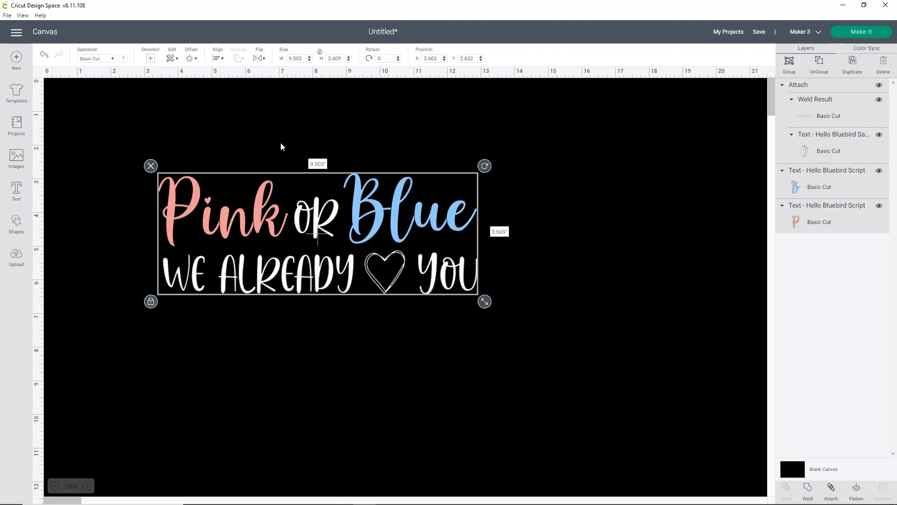
# - Flip the entire design horizontally so Blue appears on the left
pyautogui.click(259, 58)
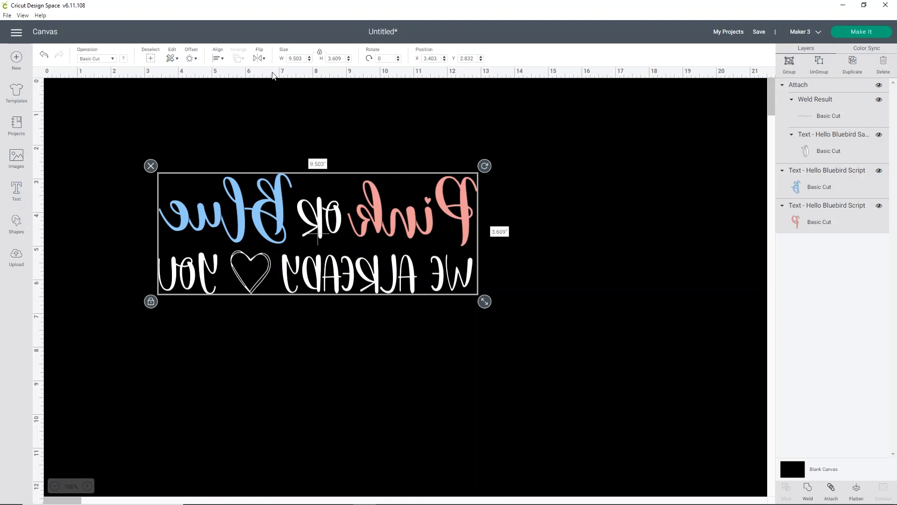
pyautogui.moveTo(622, 238)
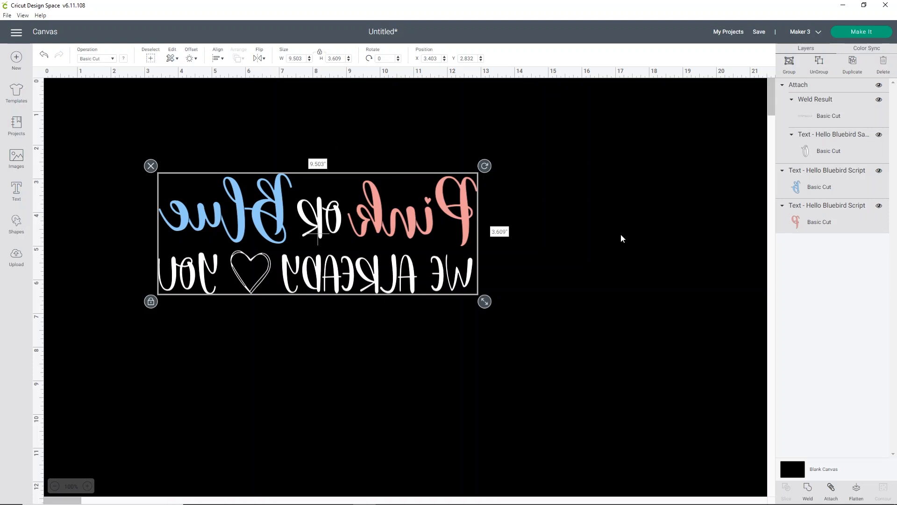
pyautogui.moveTo(726, 77)
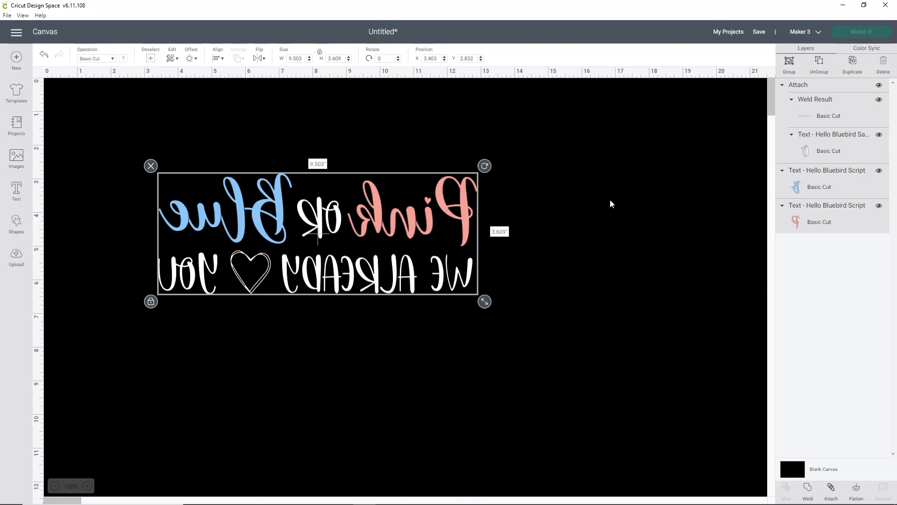
# - Send the design to Prepare with all materials loaded on 12" x 12" mats
pyautogui.click(861, 31)
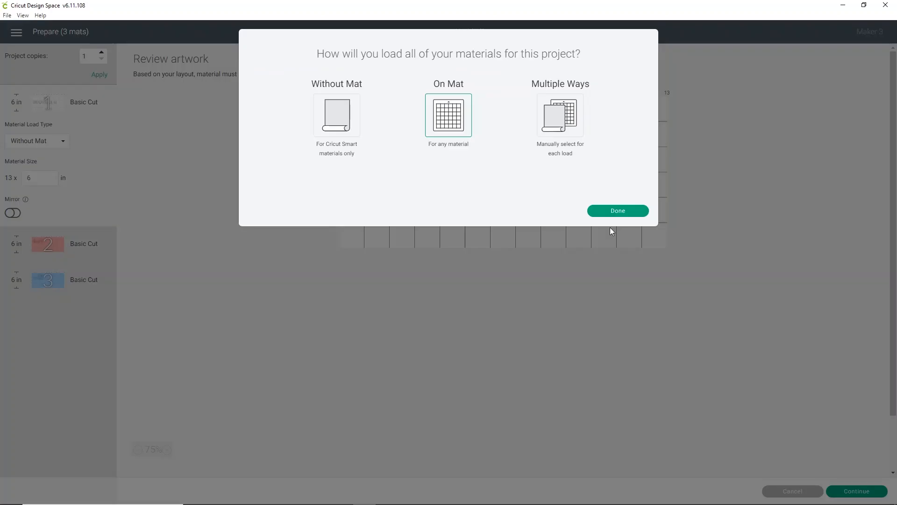
pyautogui.click(617, 210)
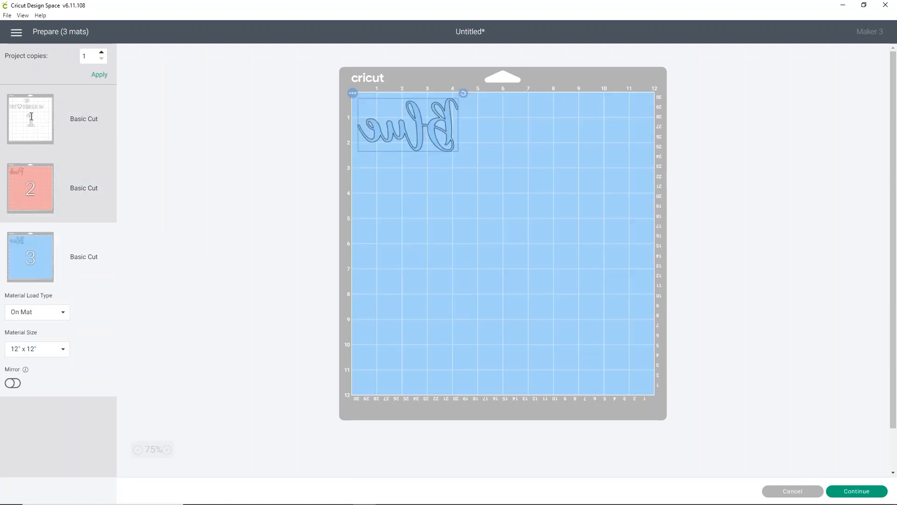
# - Select mat 1 to view the white OR and WE ALREADY ♡ YOU lettering
pyautogui.click(30, 118)
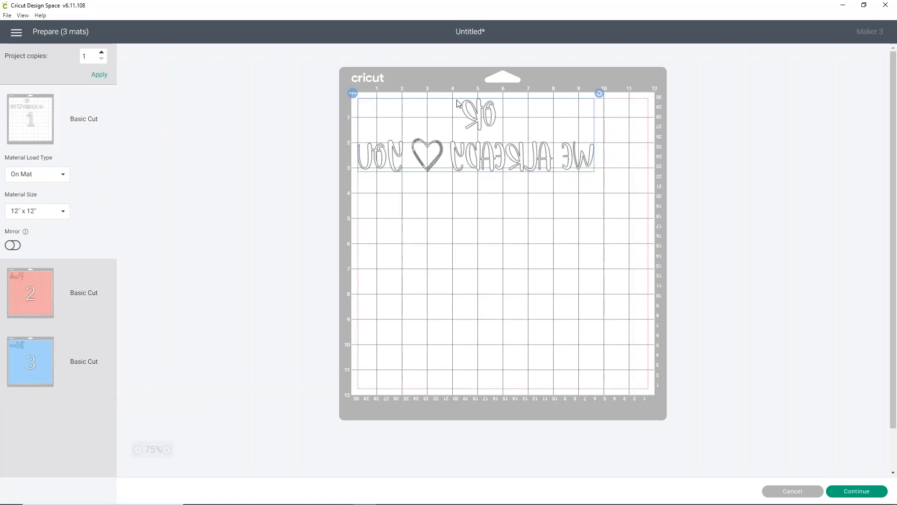
pyautogui.moveTo(478, 100)
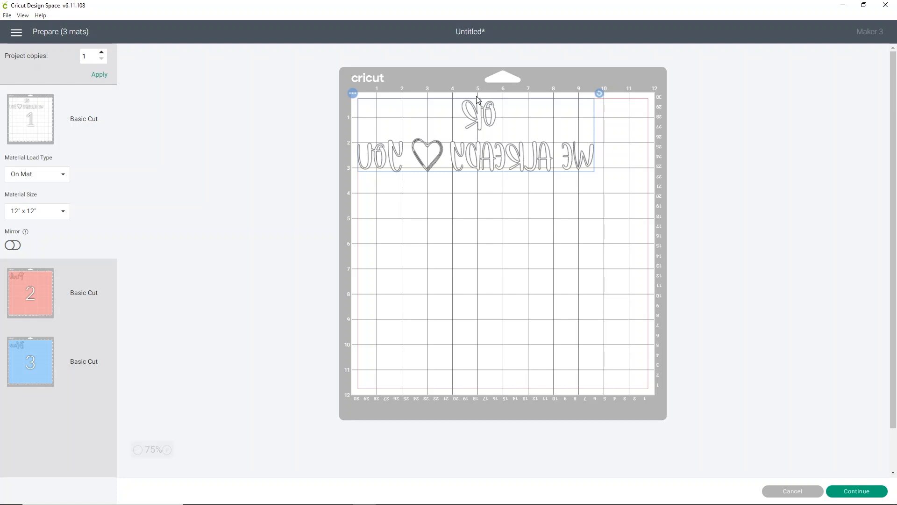
pyautogui.moveTo(590, 121)
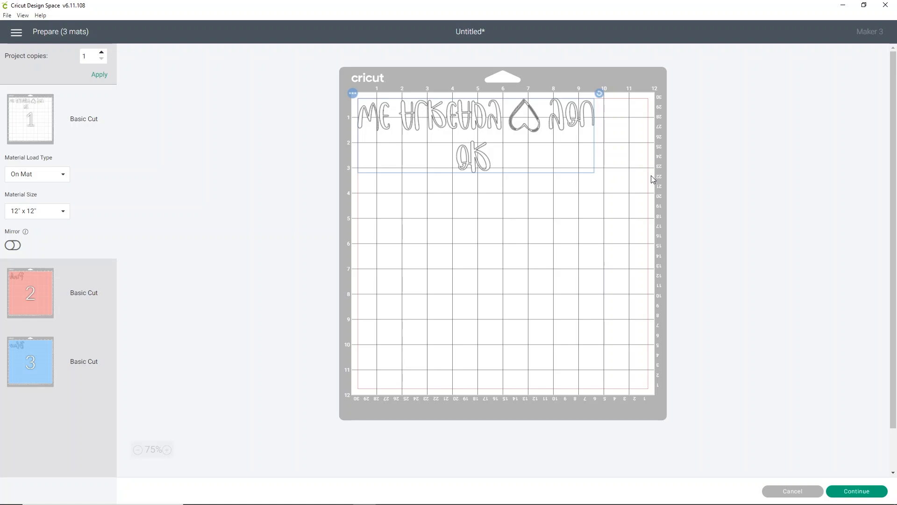
pyautogui.moveTo(708, 221)
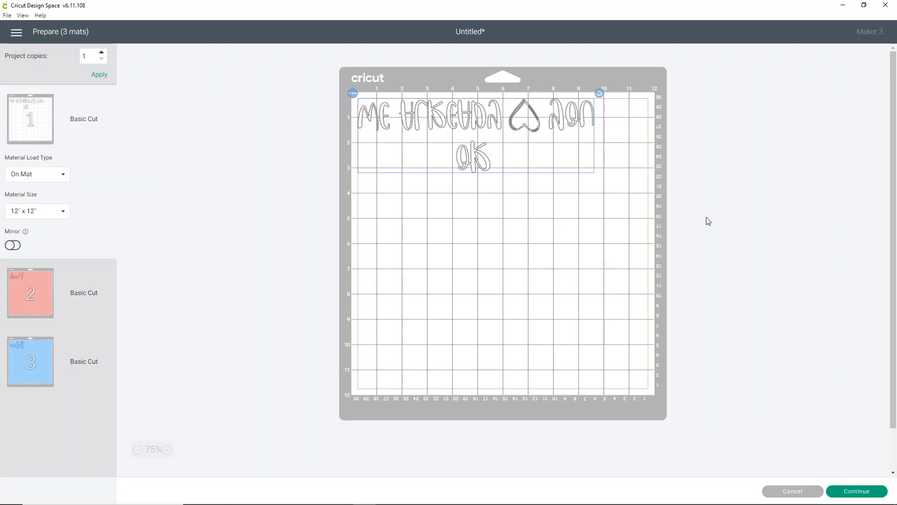
pyautogui.moveTo(636, 245)
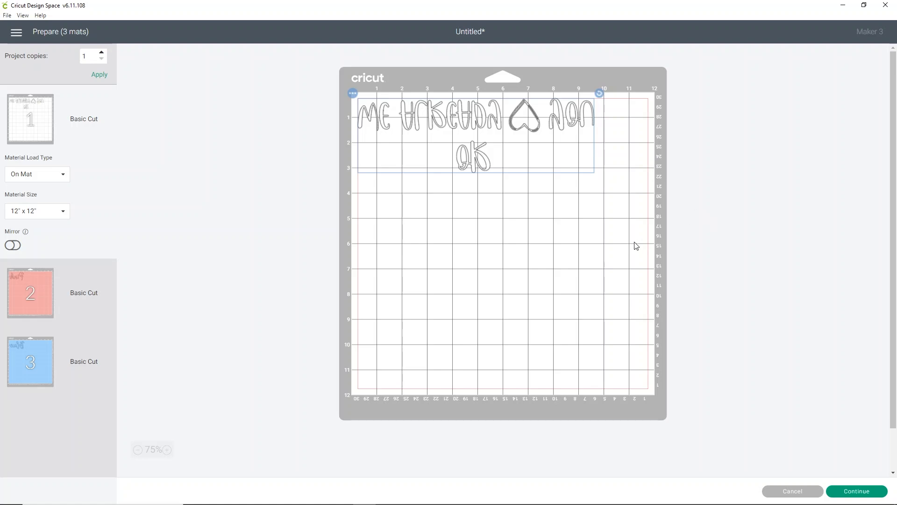
pyautogui.moveTo(651, 232)
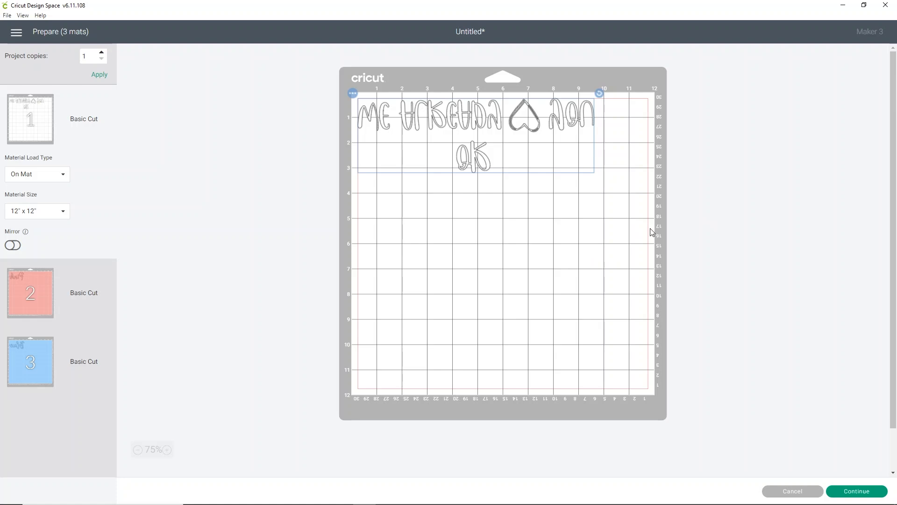